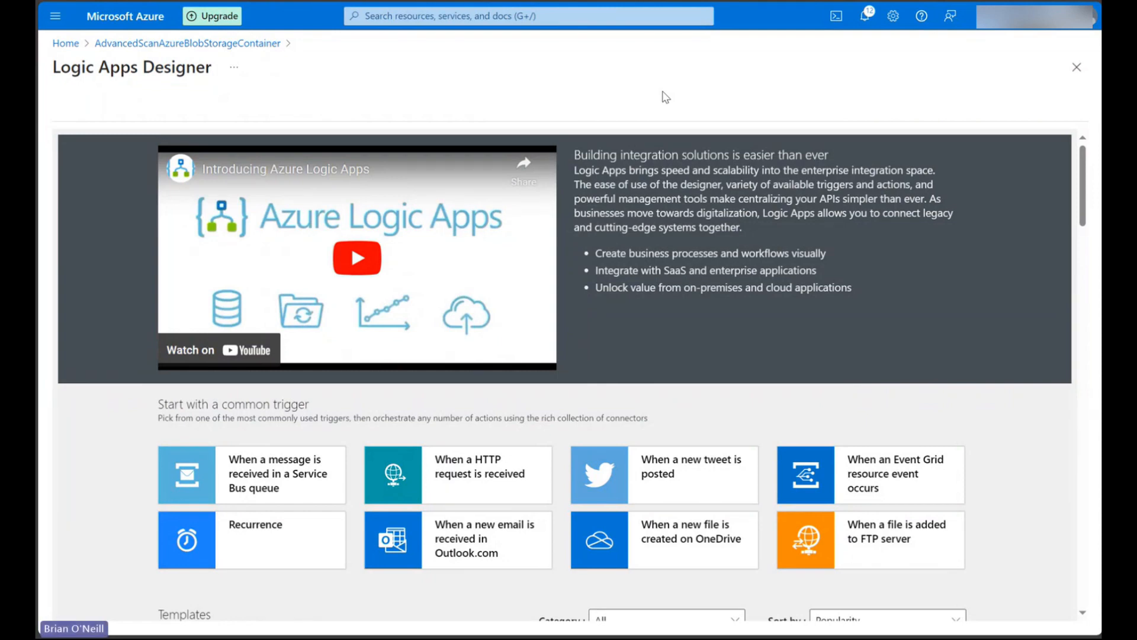
{"action": "mouse_move", "coordinate": [899, 334]}
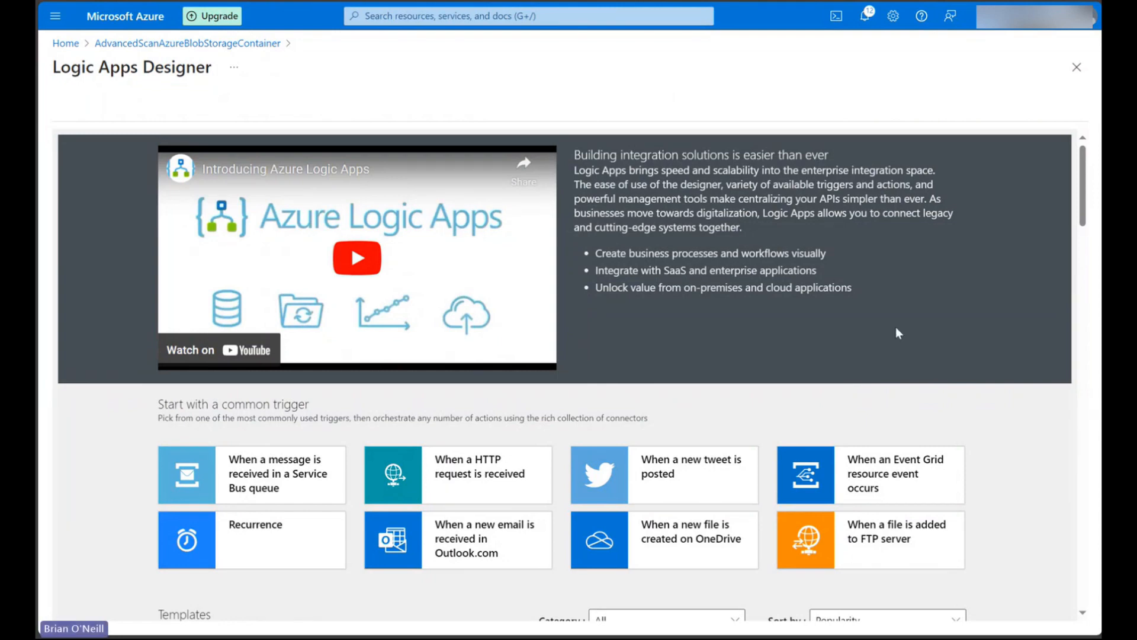
{"action": "mouse_move", "coordinate": [1042, 492]}
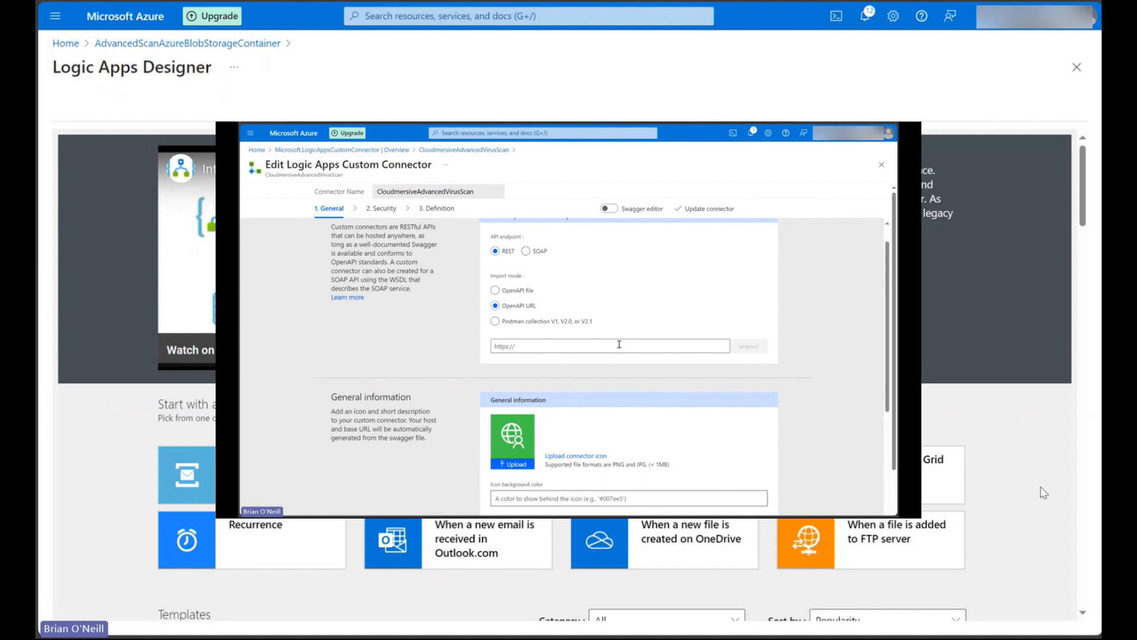
Enter the Cloudmersive virus API URL and choose the Blank Logic App template.
{"action": "type", "text": "https://api.cloudmersive.com/swagger/api/virus"}
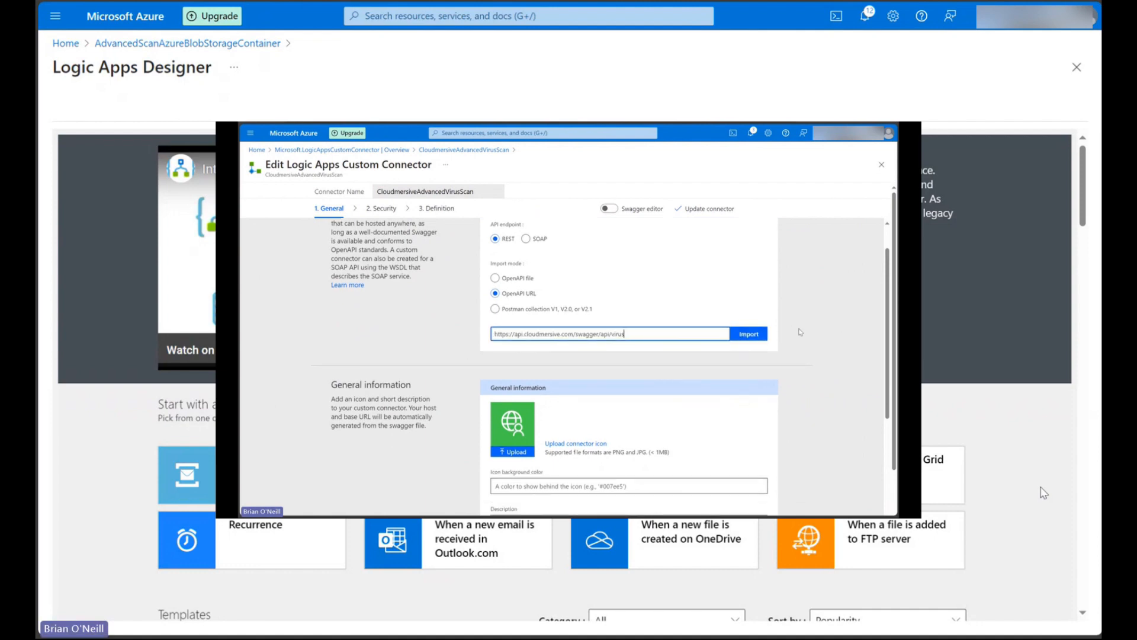
{"action": "left_click", "coordinate": [882, 164]}
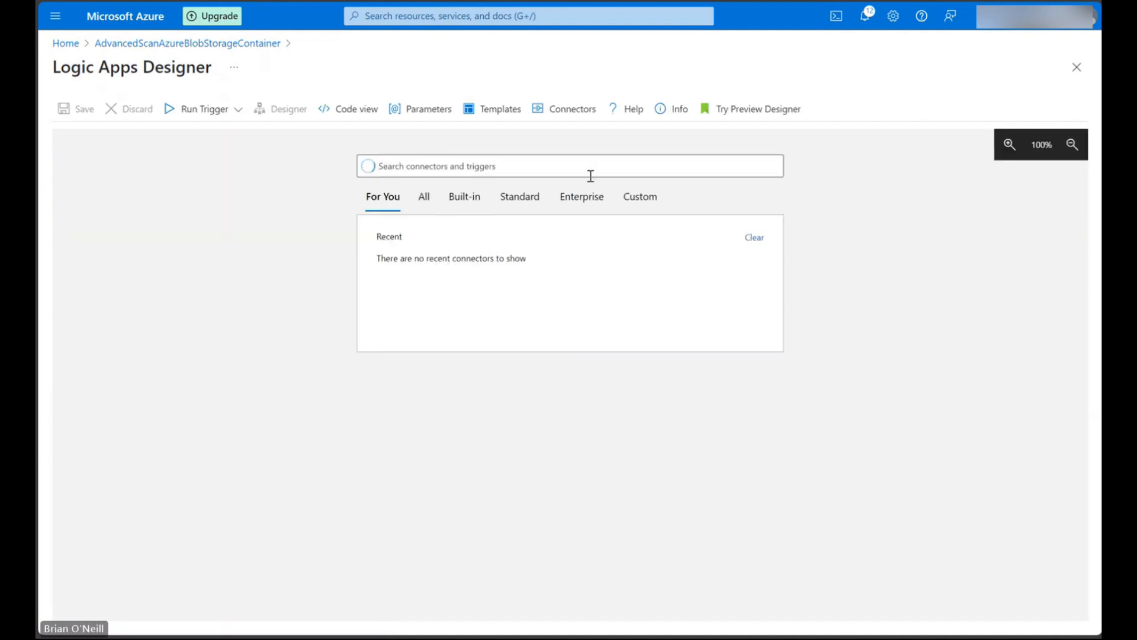
Search 'azure blob storage' and pick the 'When a blob is added or modified (V2)' trigger.
{"action": "left_click", "coordinate": [569, 166]}
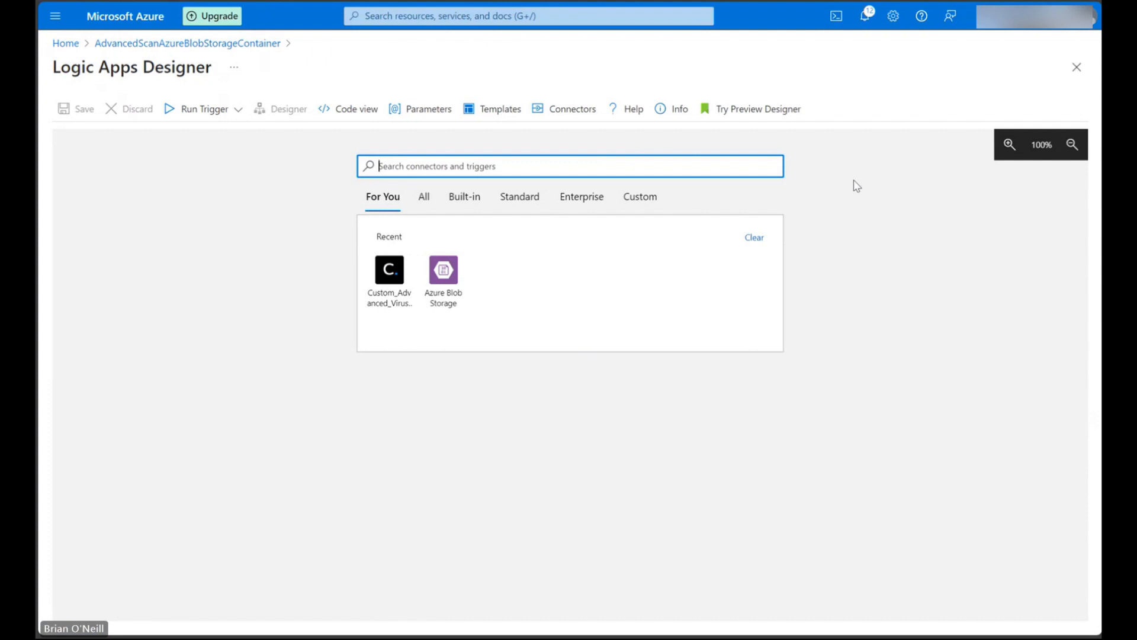
{"action": "type", "text": "az"}
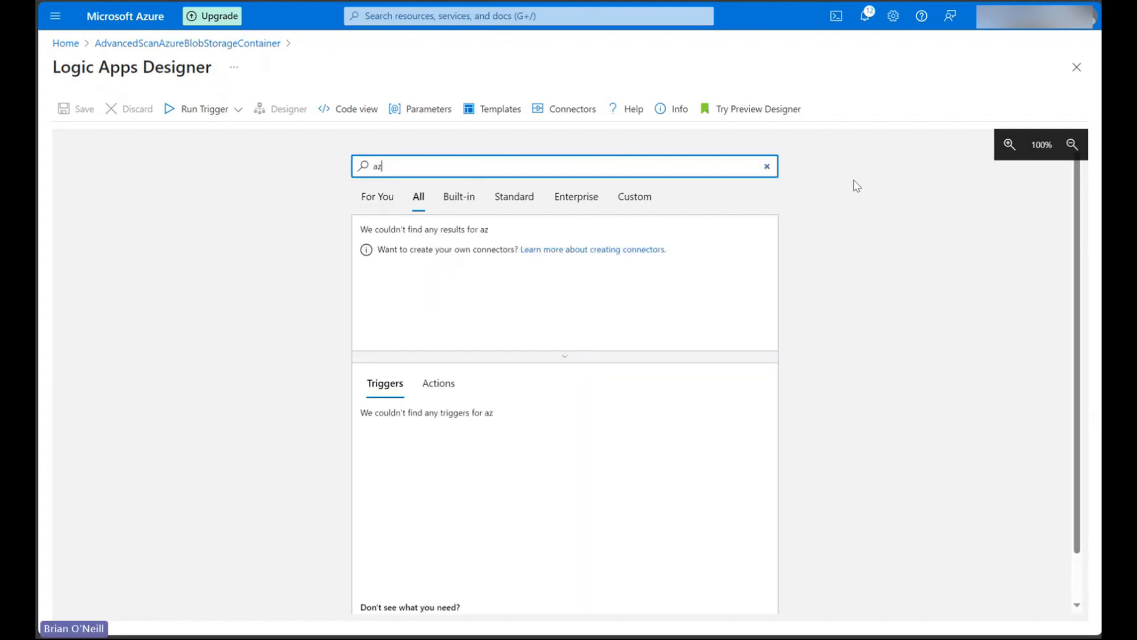
{"action": "type", "text": "azure blob storage"}
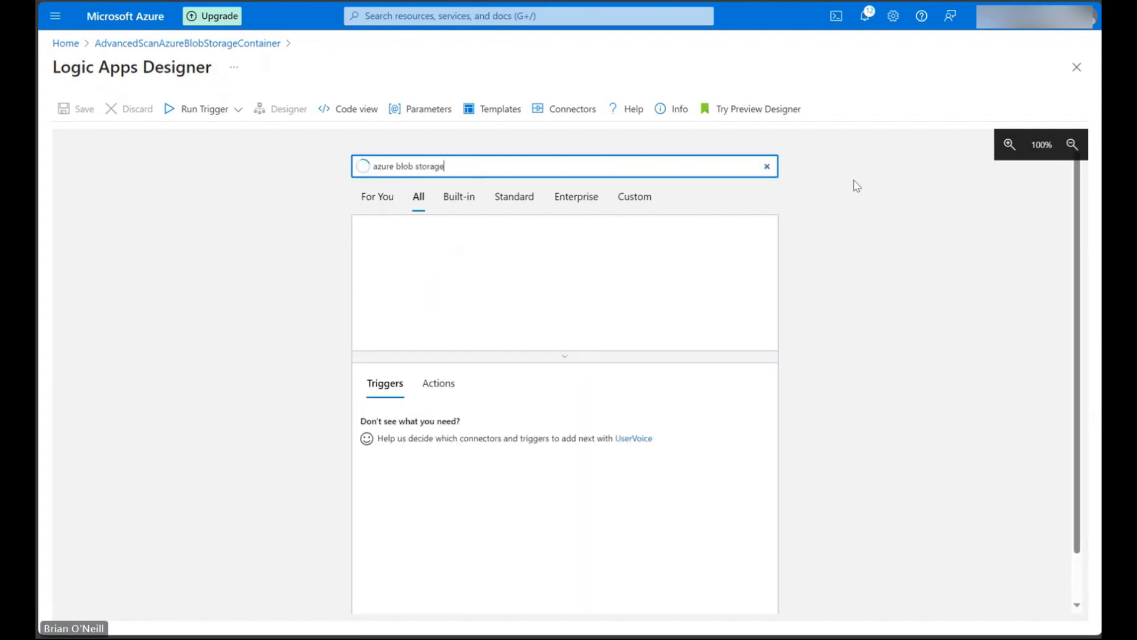
{"action": "mouse_move", "coordinate": [477, 298]}
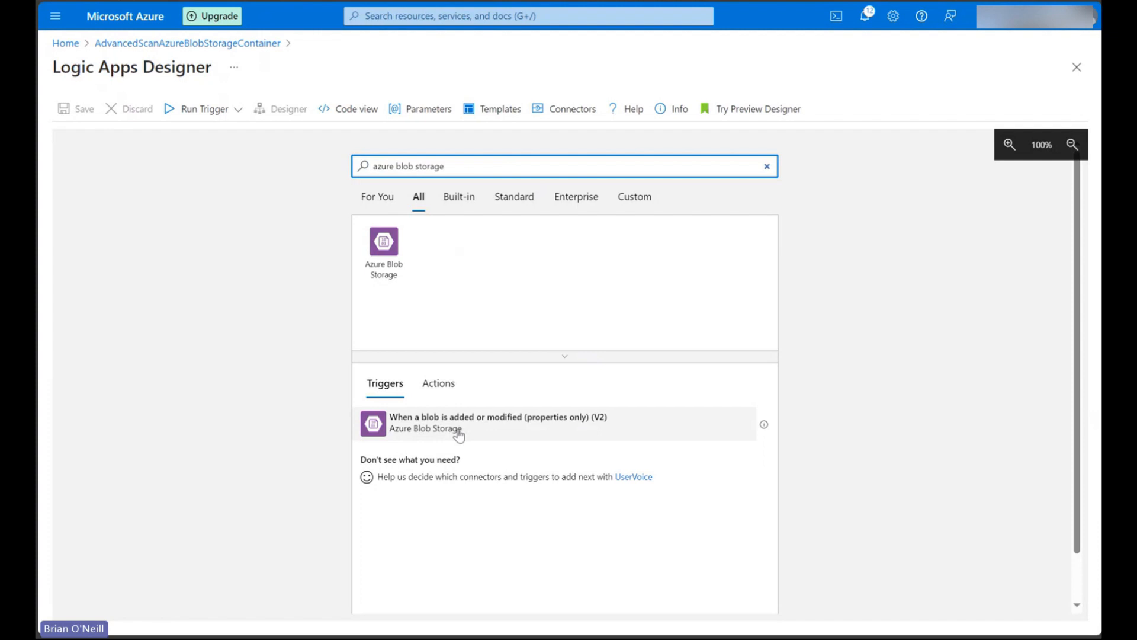
{"action": "left_click", "coordinate": [498, 422]}
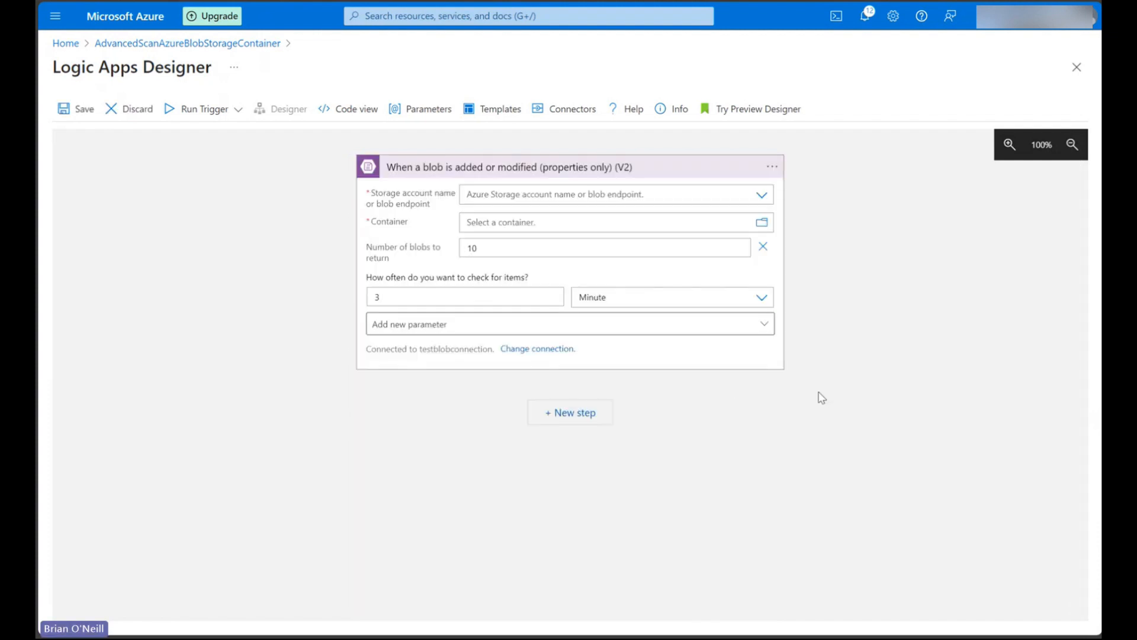
{"action": "mouse_move", "coordinate": [794, 390]}
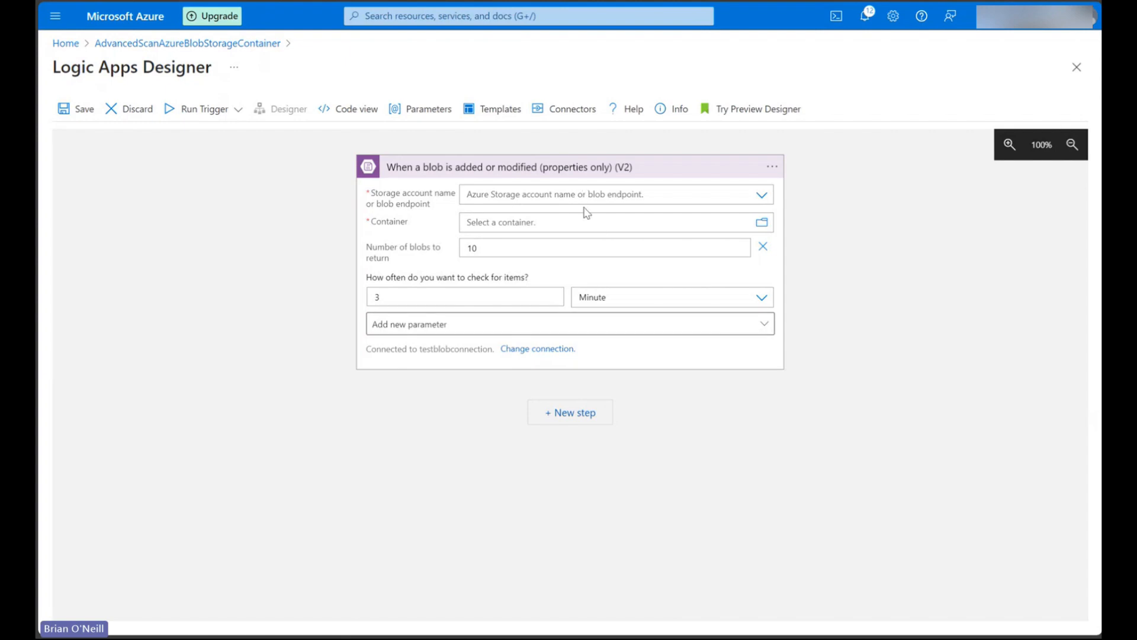
{"action": "mouse_move", "coordinate": [642, 368]}
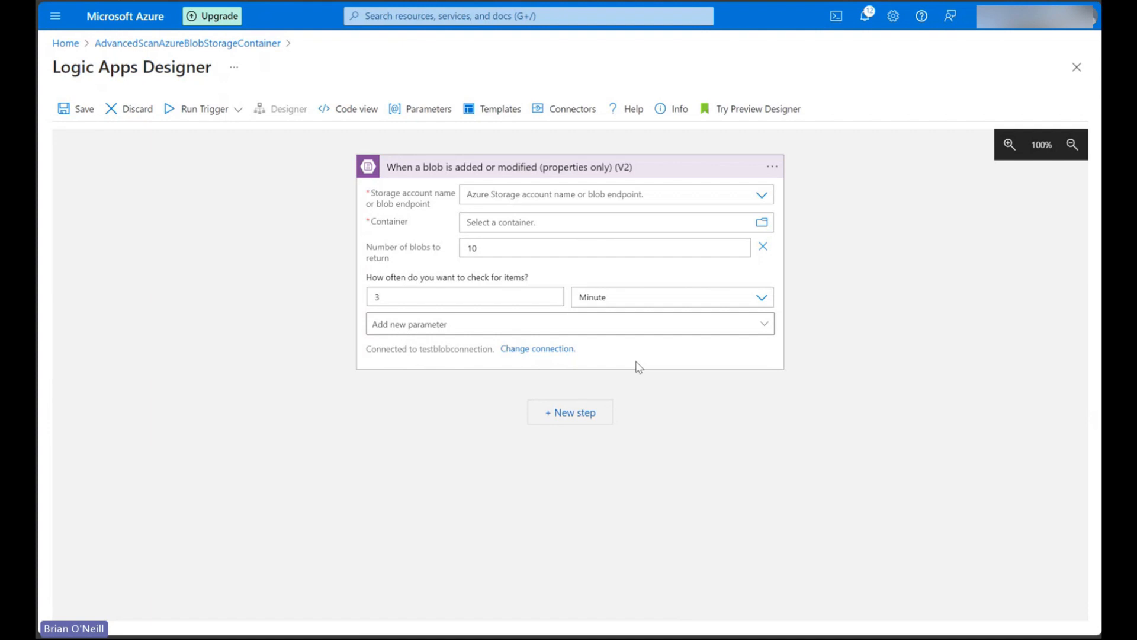
{"action": "mouse_move", "coordinate": [547, 357]}
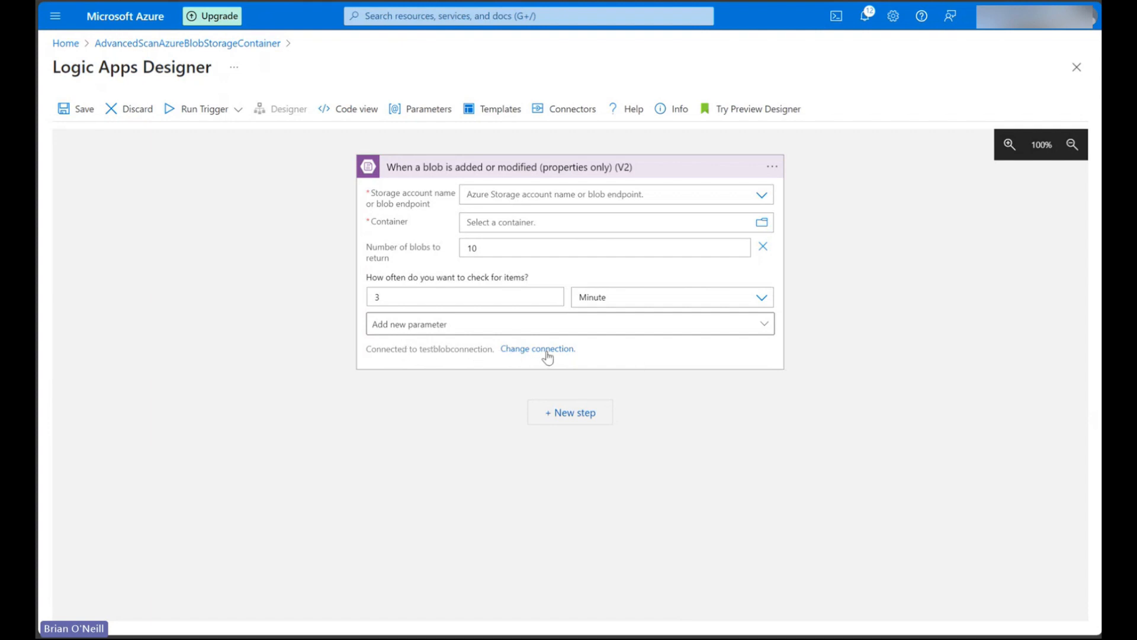
{"action": "left_click", "coordinate": [537, 349]}
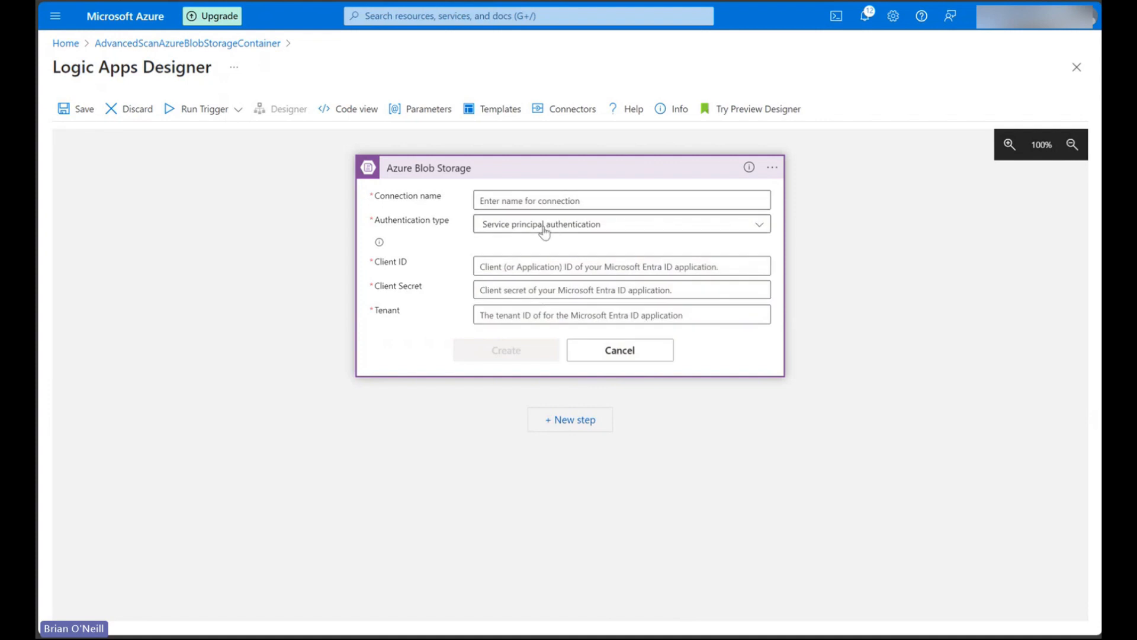
{"action": "left_click", "coordinate": [619, 224]}
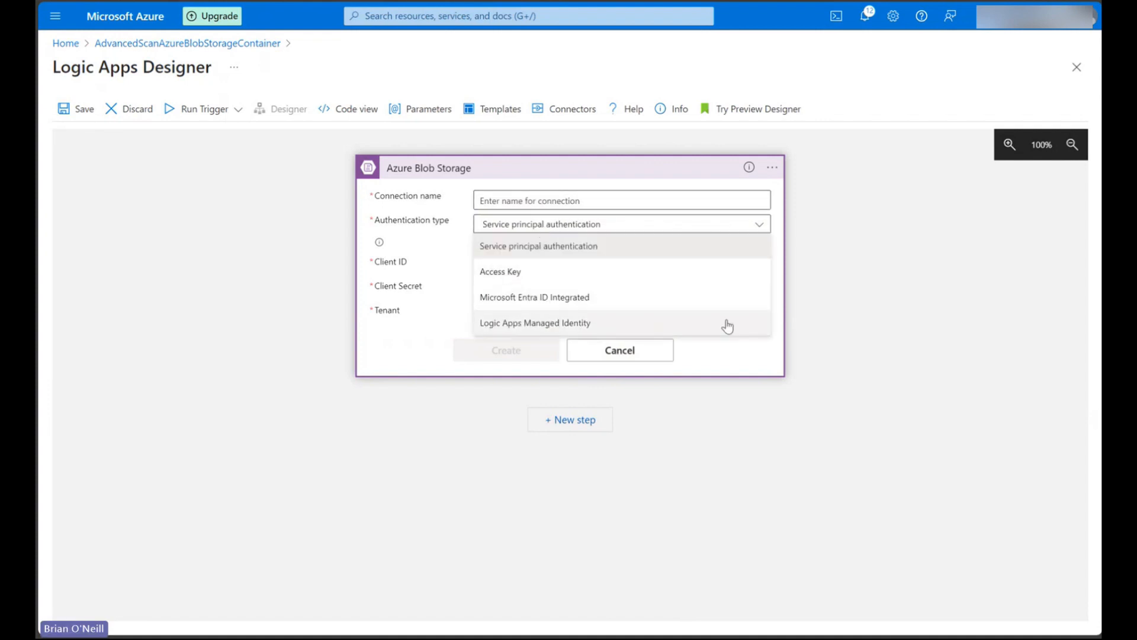
{"action": "left_click", "coordinate": [500, 271]}
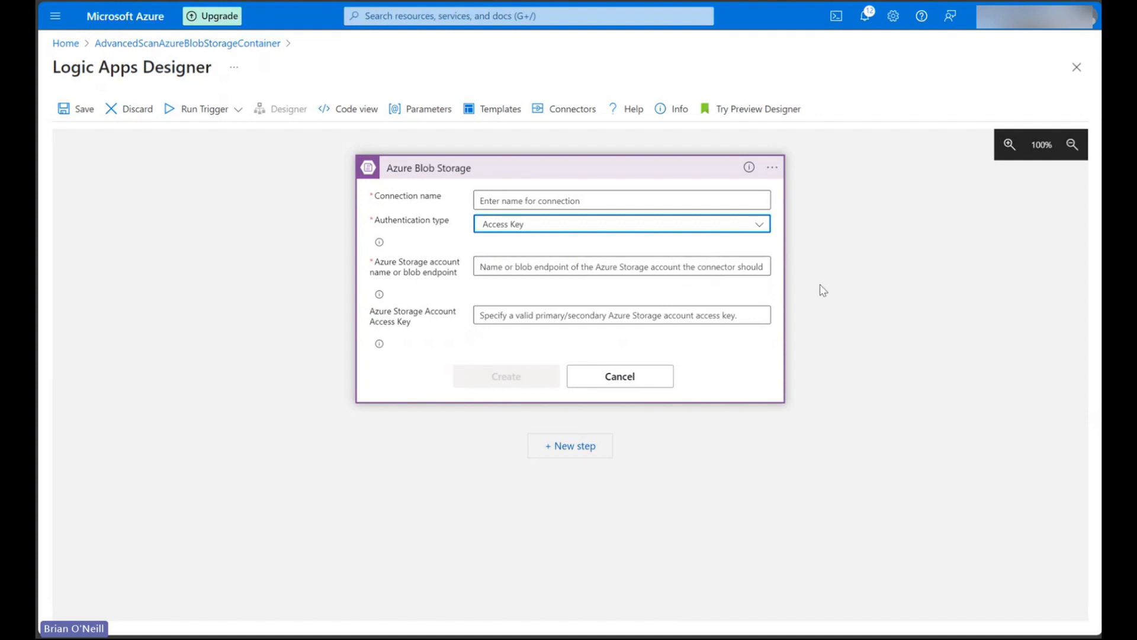
{"action": "left_click", "coordinate": [619, 265]}
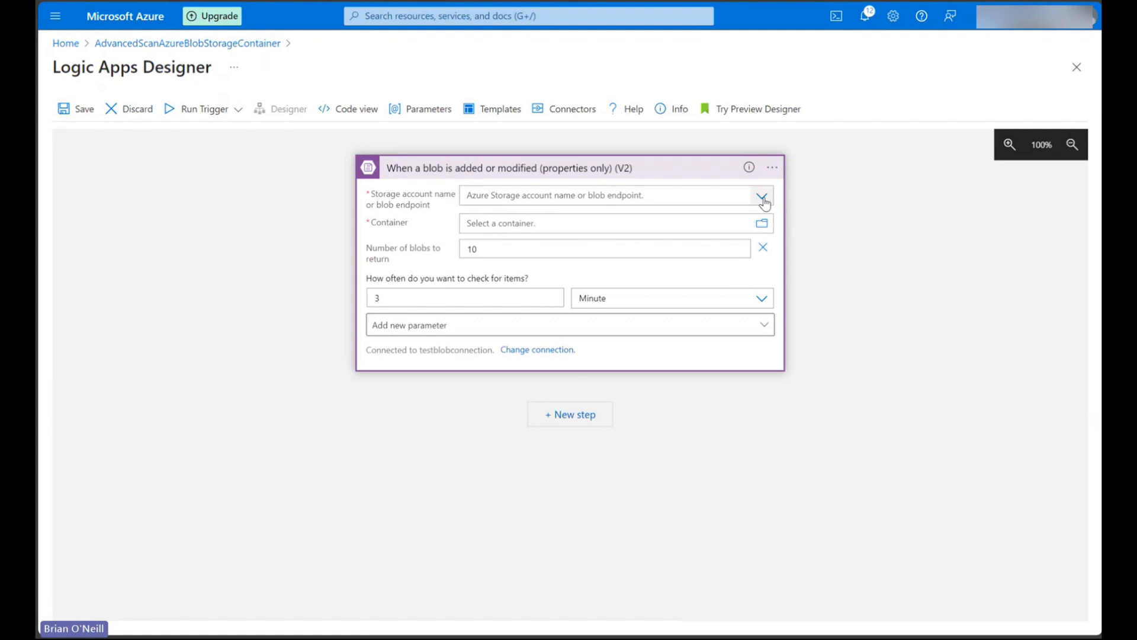
Point the trigger at /democontainer with 10 blobs returned and a 3-minute interval.
{"action": "left_click", "coordinate": [762, 196]}
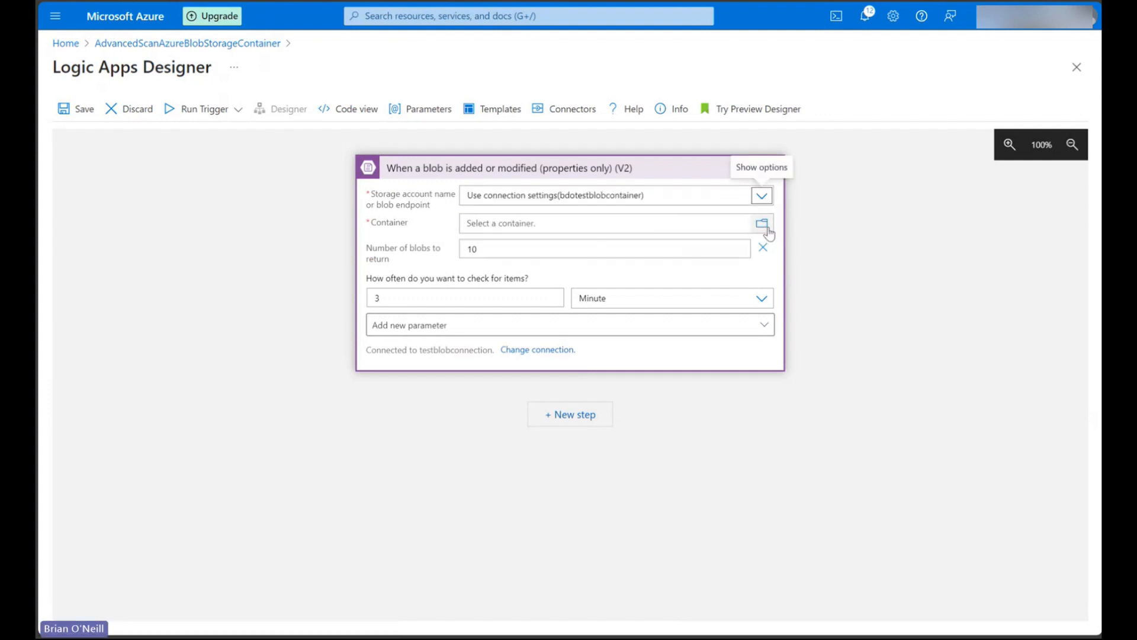
{"action": "type", "text": "/democontainer"}
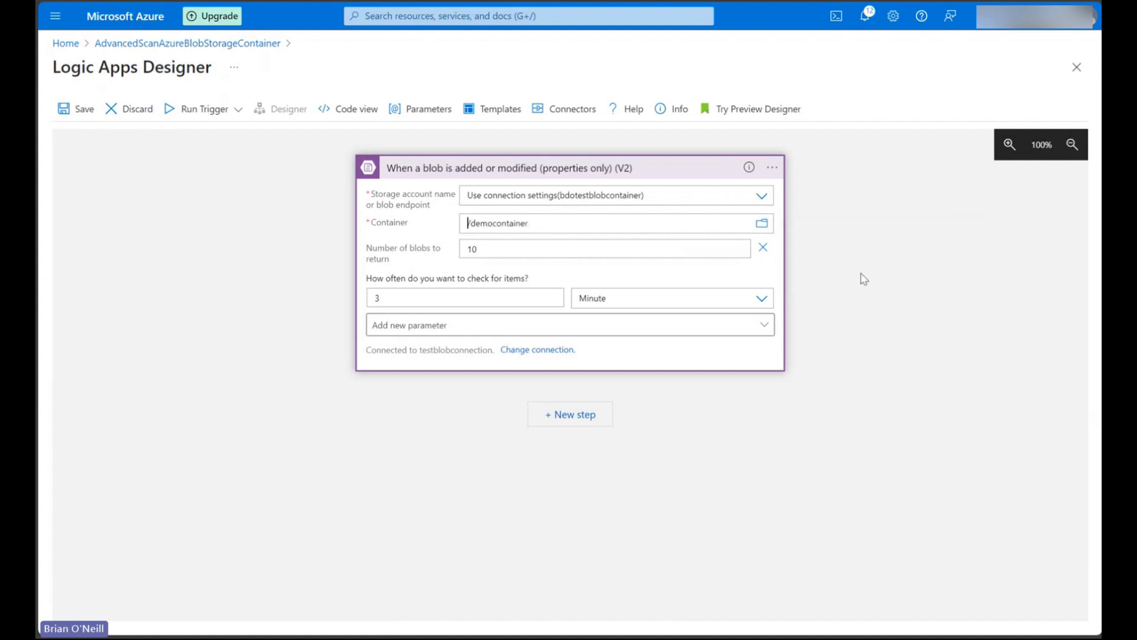
{"action": "mouse_move", "coordinate": [844, 318]}
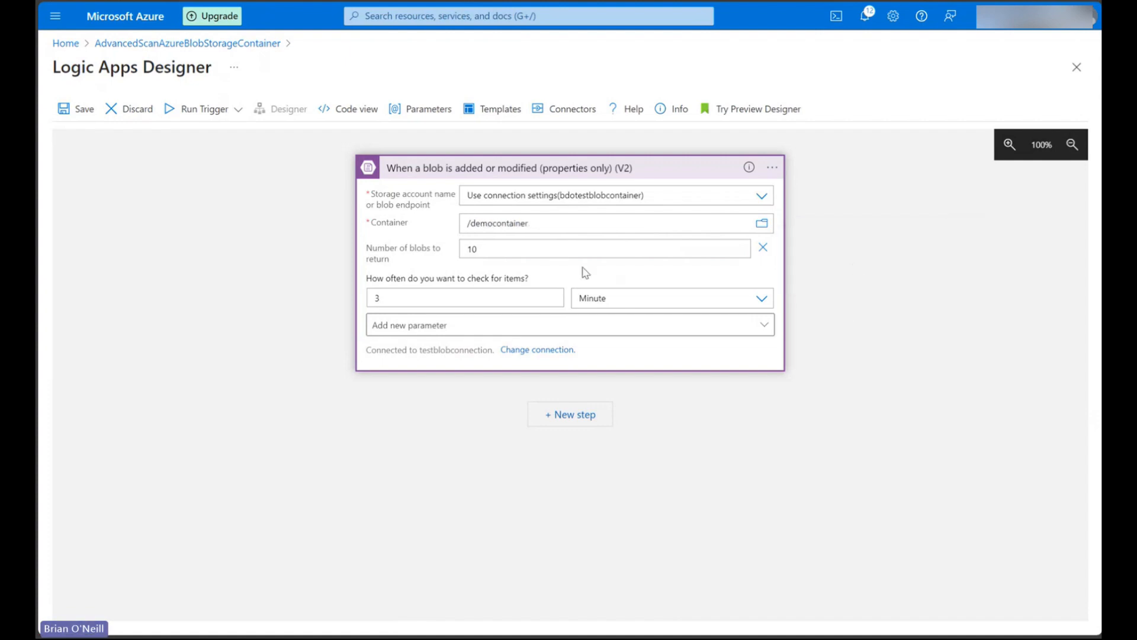
{"action": "mouse_move", "coordinate": [411, 288]}
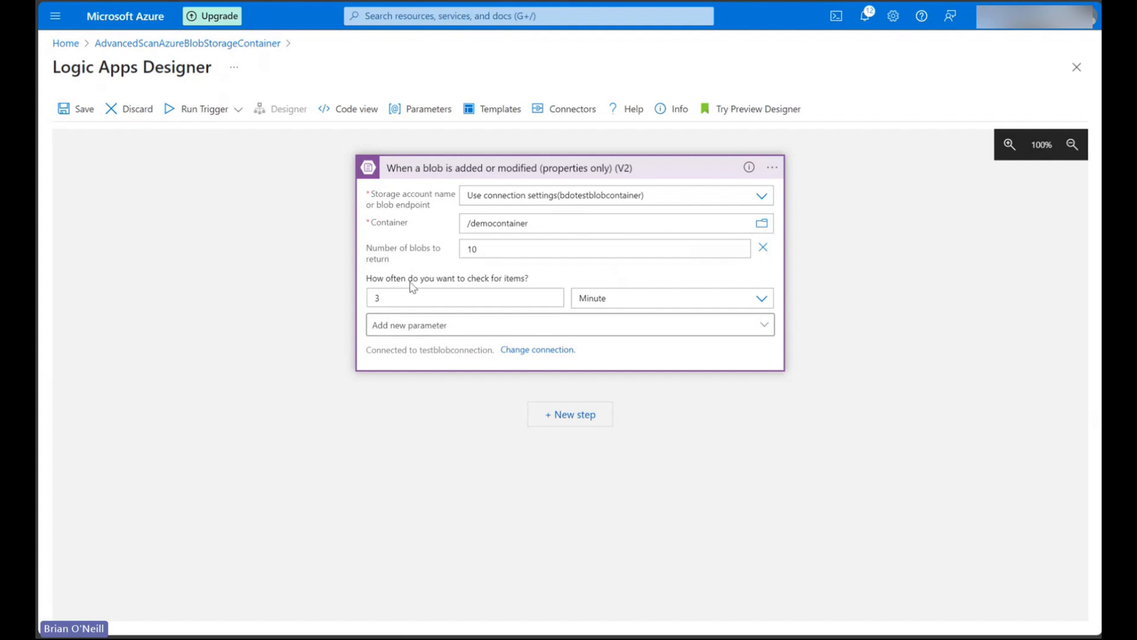
{"action": "mouse_move", "coordinate": [422, 291]}
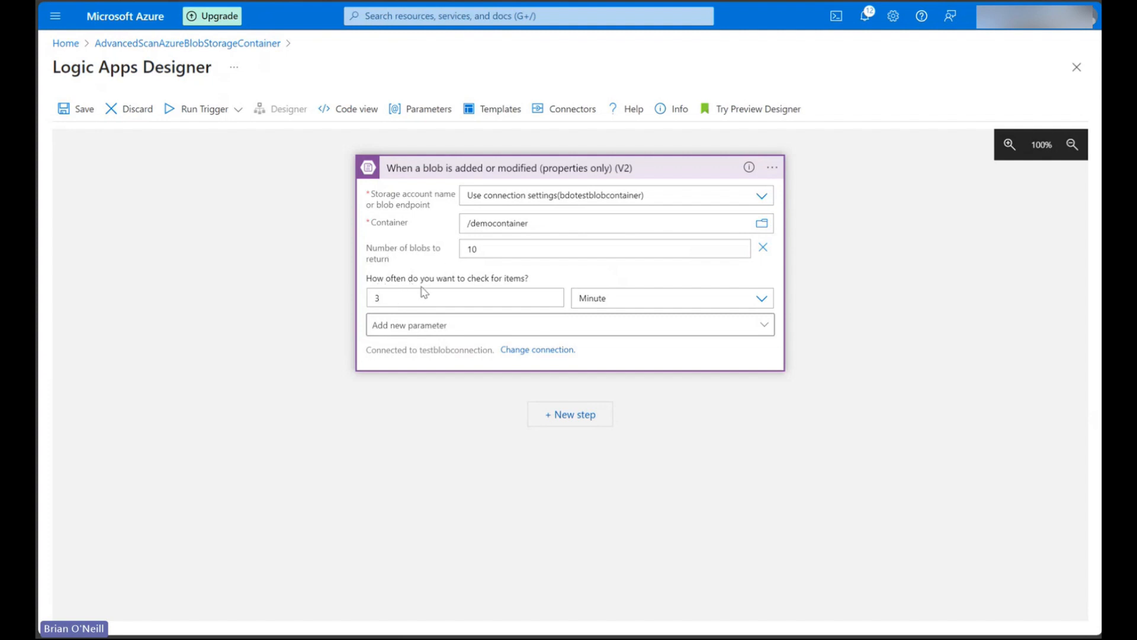
{"action": "double_click", "coordinate": [482, 277]}
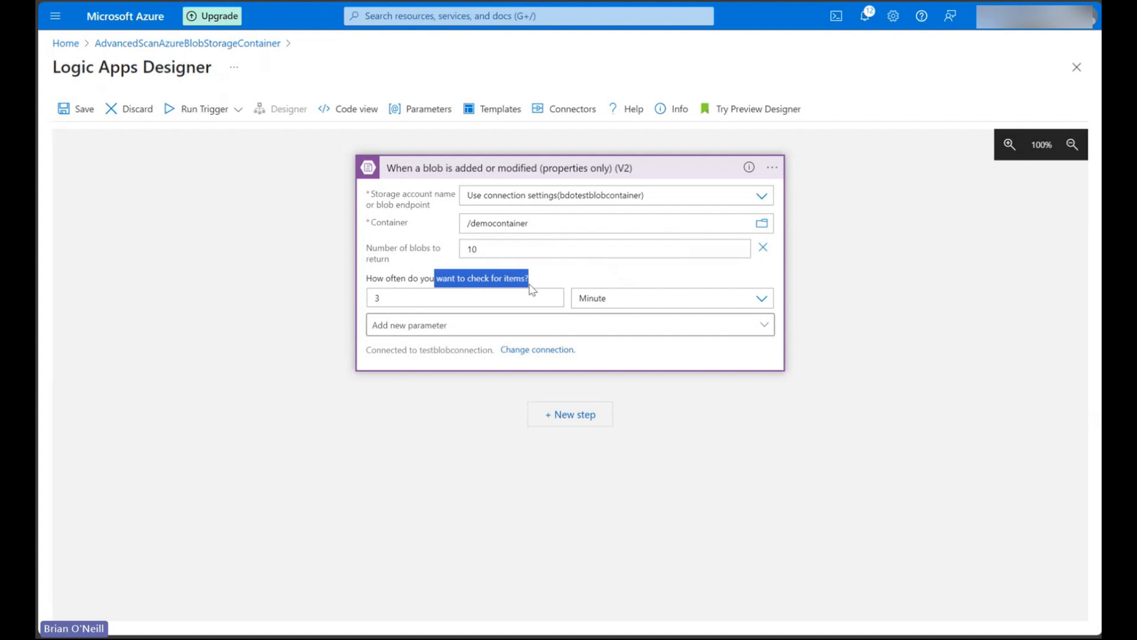
{"action": "left_click", "coordinate": [897, 325]}
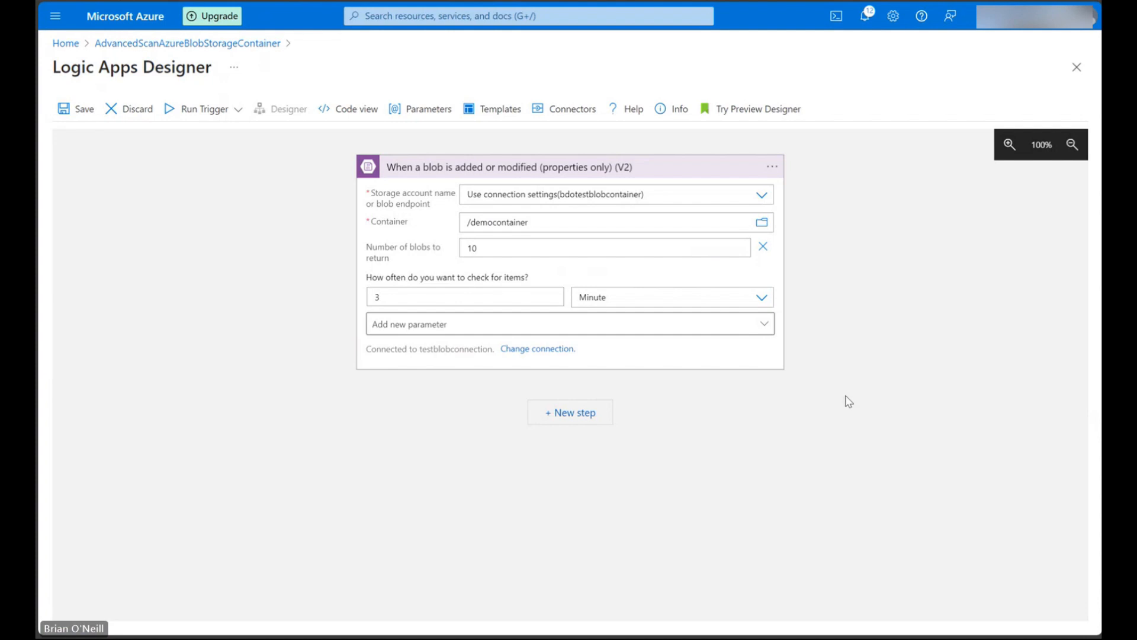
{"action": "mouse_move", "coordinate": [813, 410]}
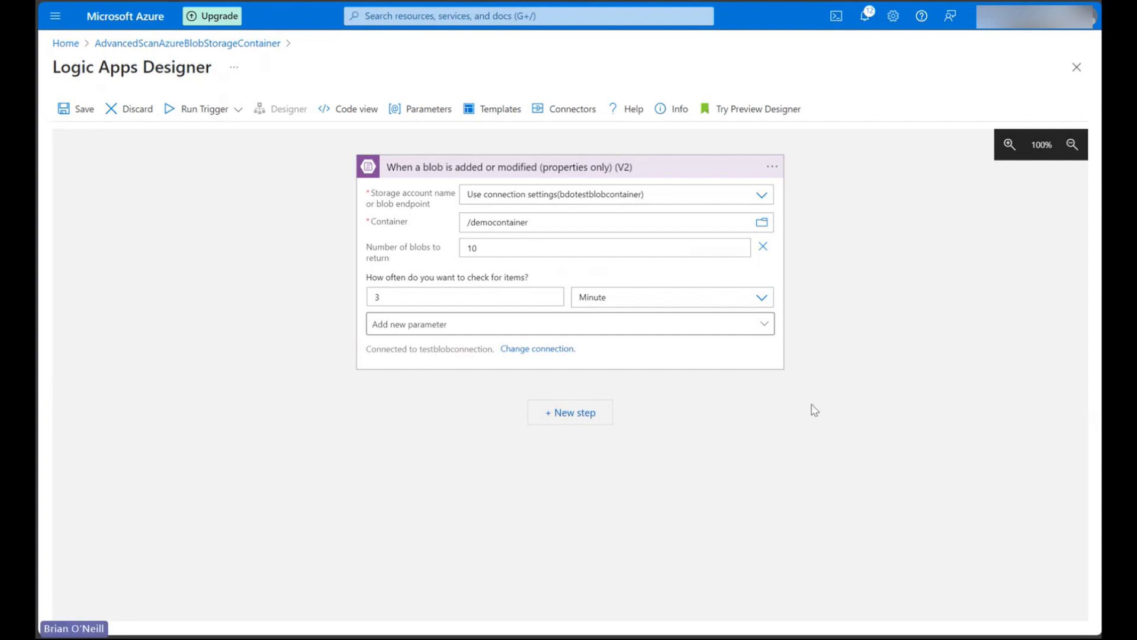
{"action": "mouse_move", "coordinate": [804, 406]}
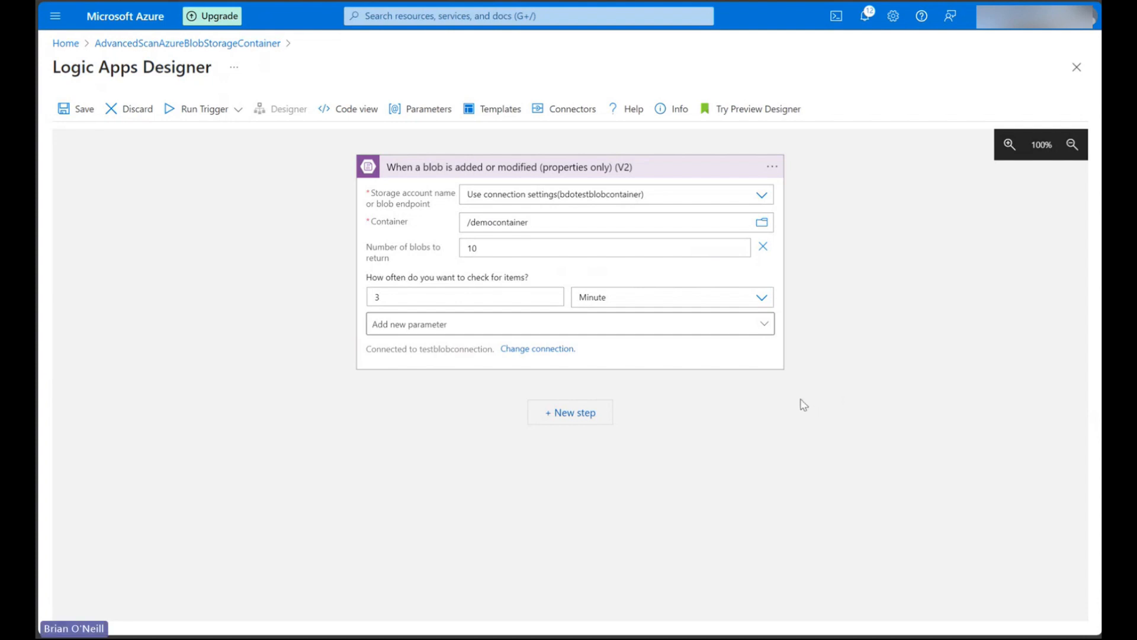
{"action": "mouse_move", "coordinate": [793, 406]}
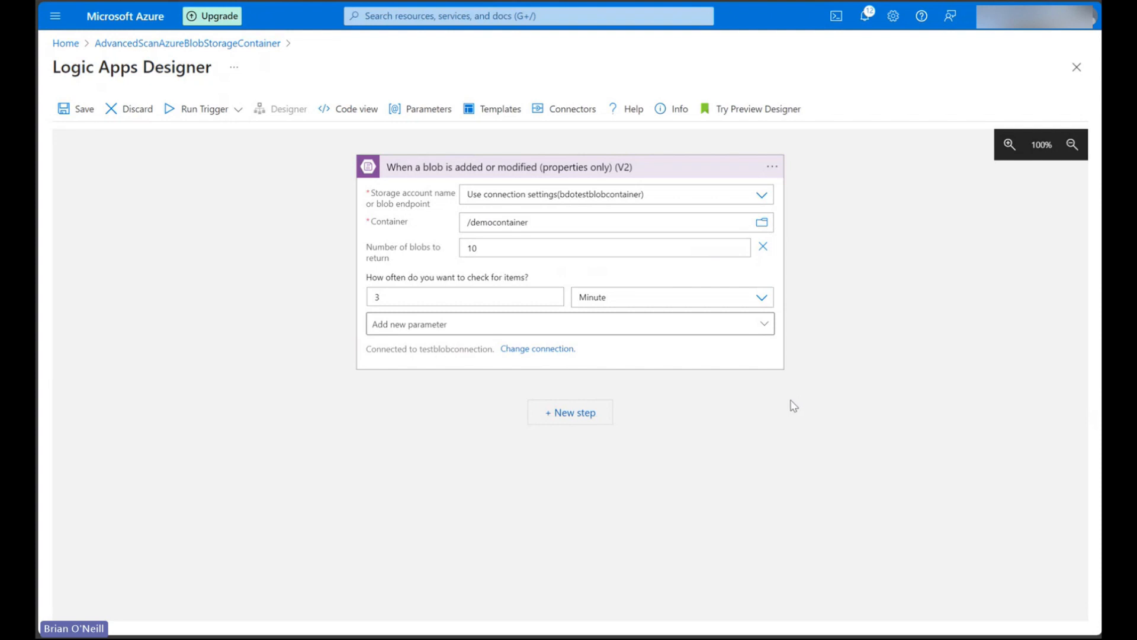
{"action": "mouse_move", "coordinate": [741, 407]}
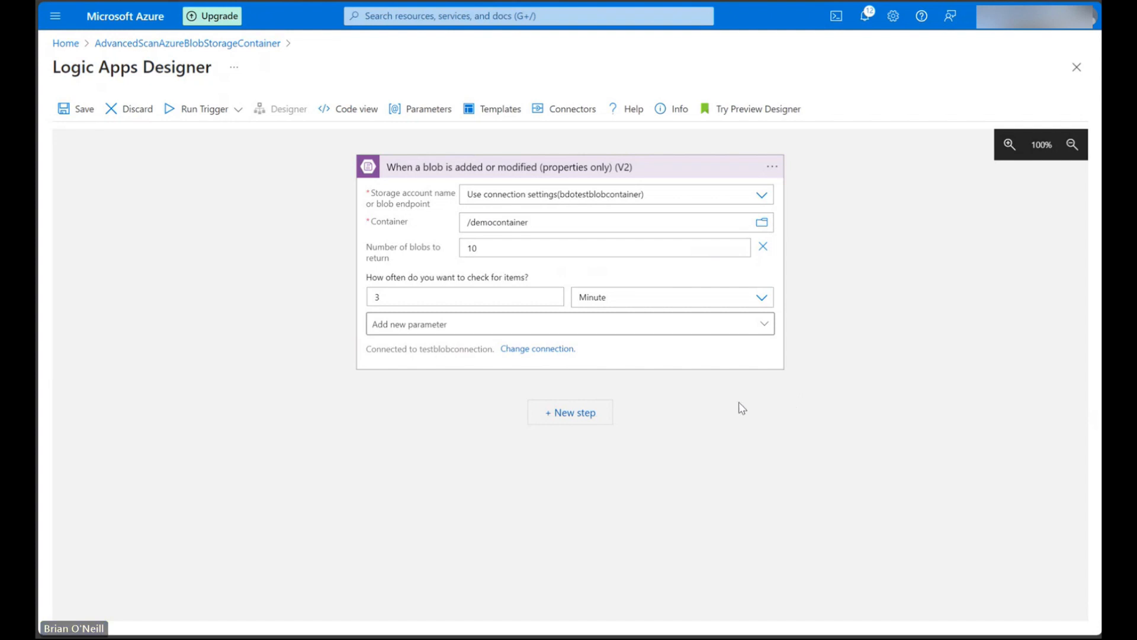
Add a new step and choose the Get blob content (V2) action.
{"action": "left_click", "coordinate": [569, 412]}
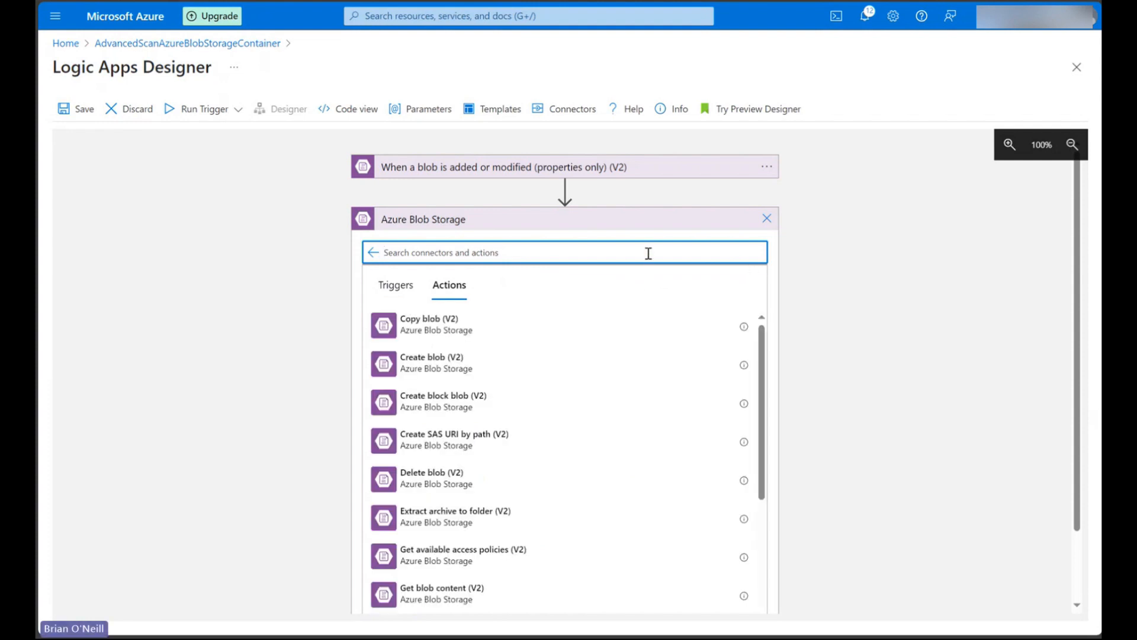
{"action": "type", "text": "get blob content"}
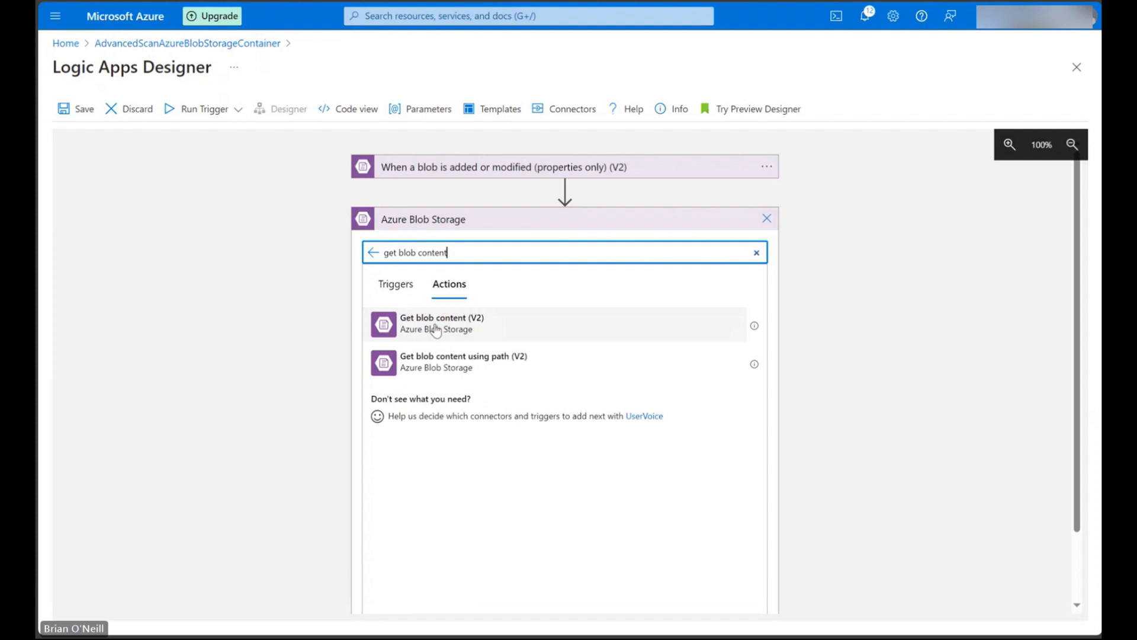
{"action": "left_click", "coordinate": [441, 322]}
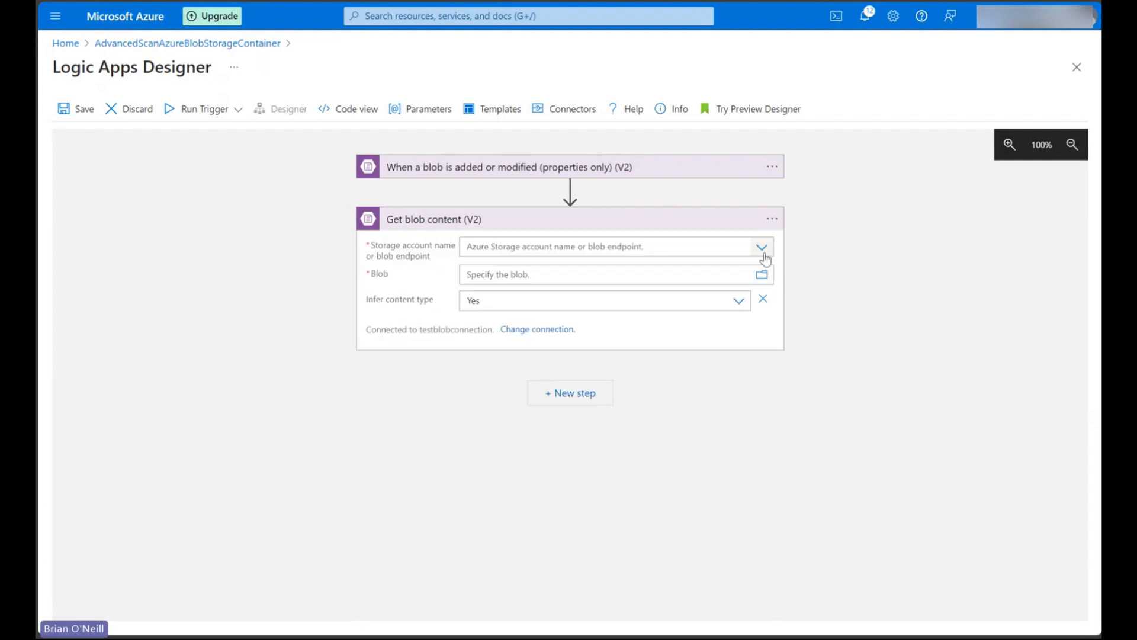
Set Get blob content to use connection settings with List of Files Id as the blob.
{"action": "left_click", "coordinate": [761, 246]}
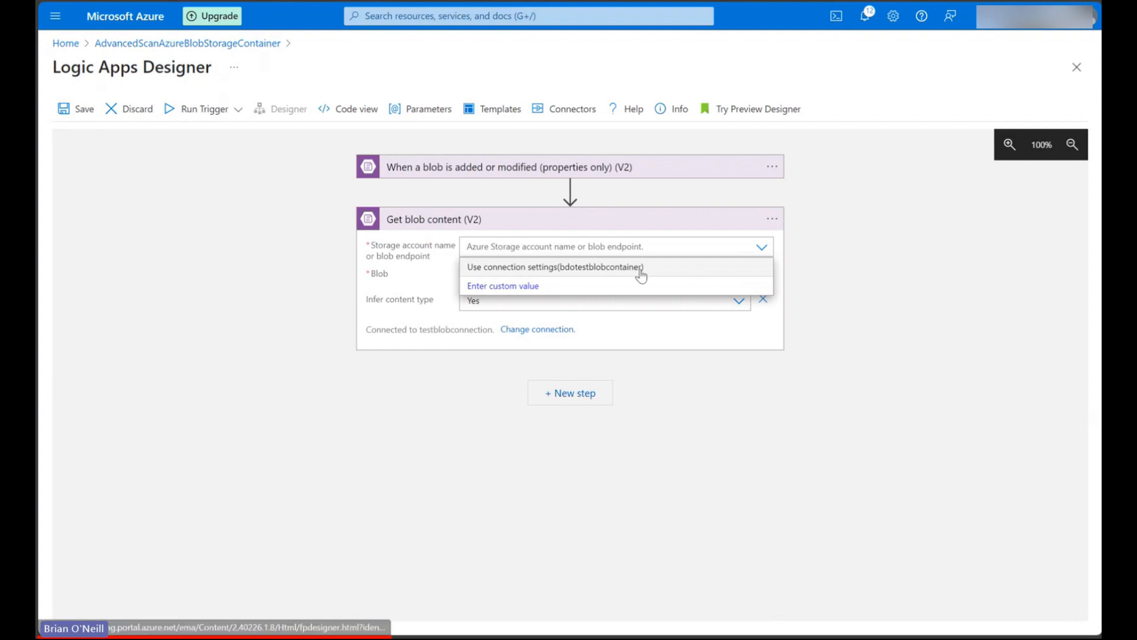
{"action": "left_click", "coordinate": [554, 267]}
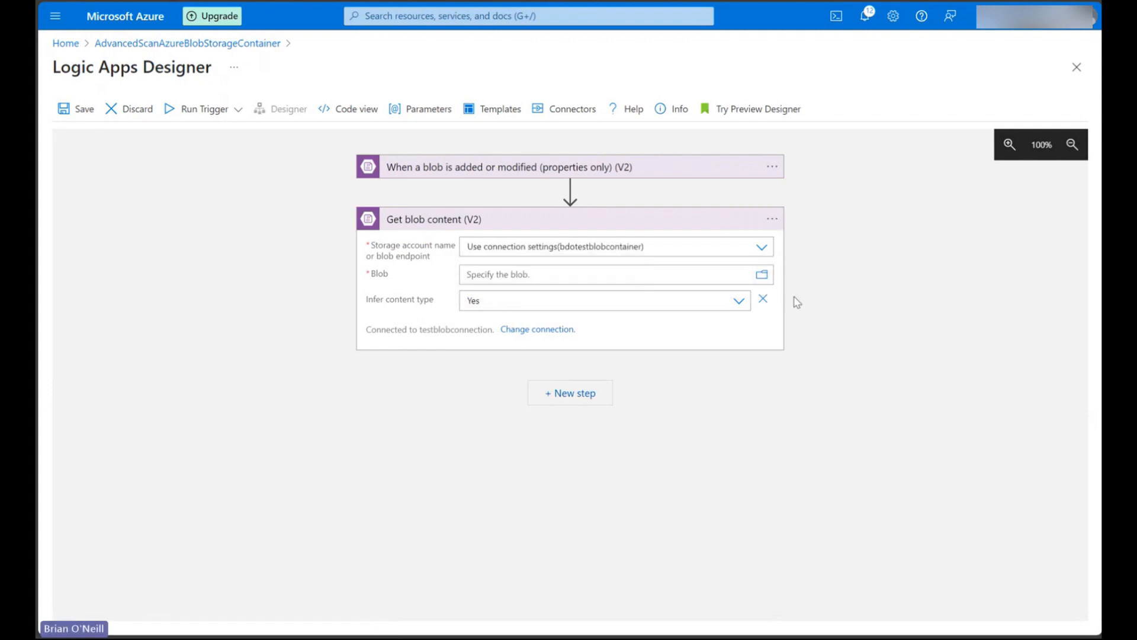
{"action": "left_click", "coordinate": [606, 273]}
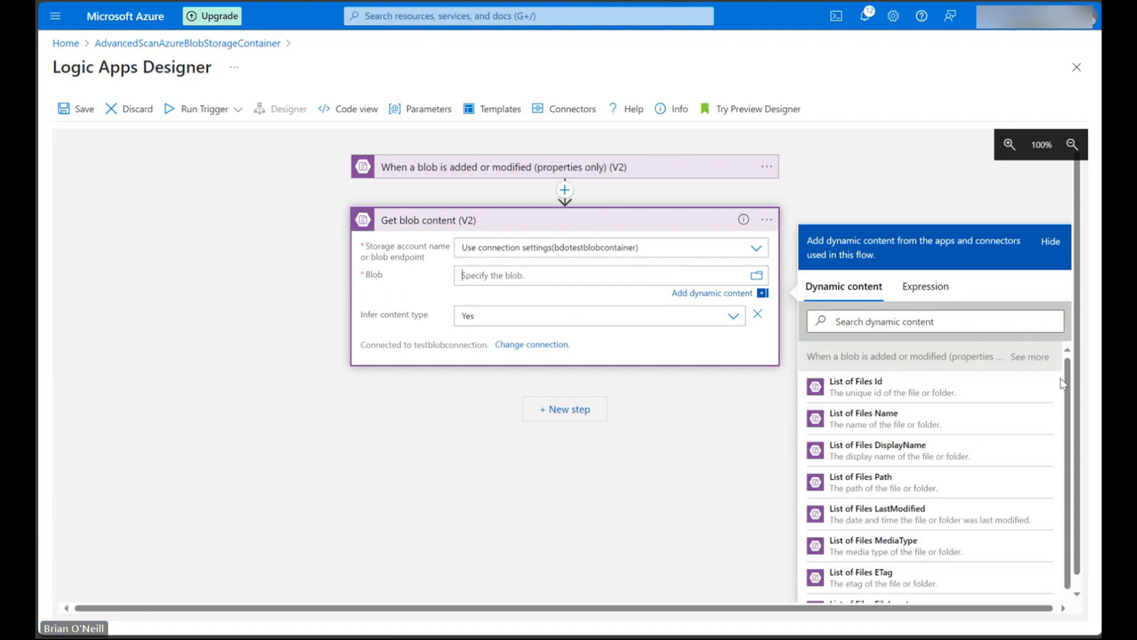
{"action": "mouse_move", "coordinate": [1015, 450]}
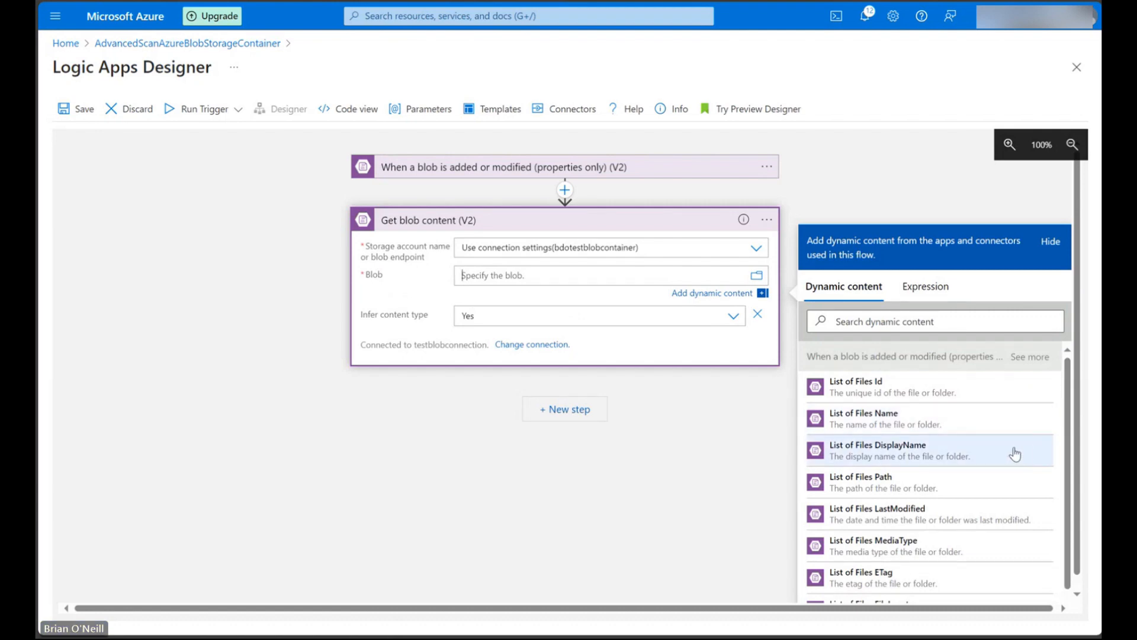
{"action": "mouse_move", "coordinate": [830, 386]}
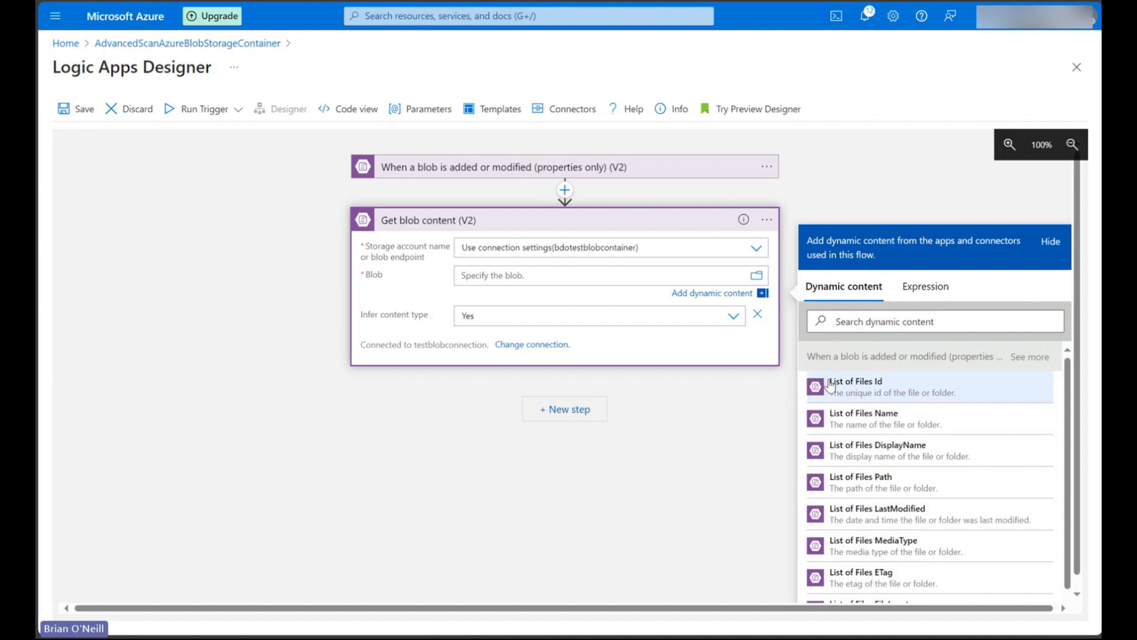
{"action": "mouse_move", "coordinate": [896, 393]}
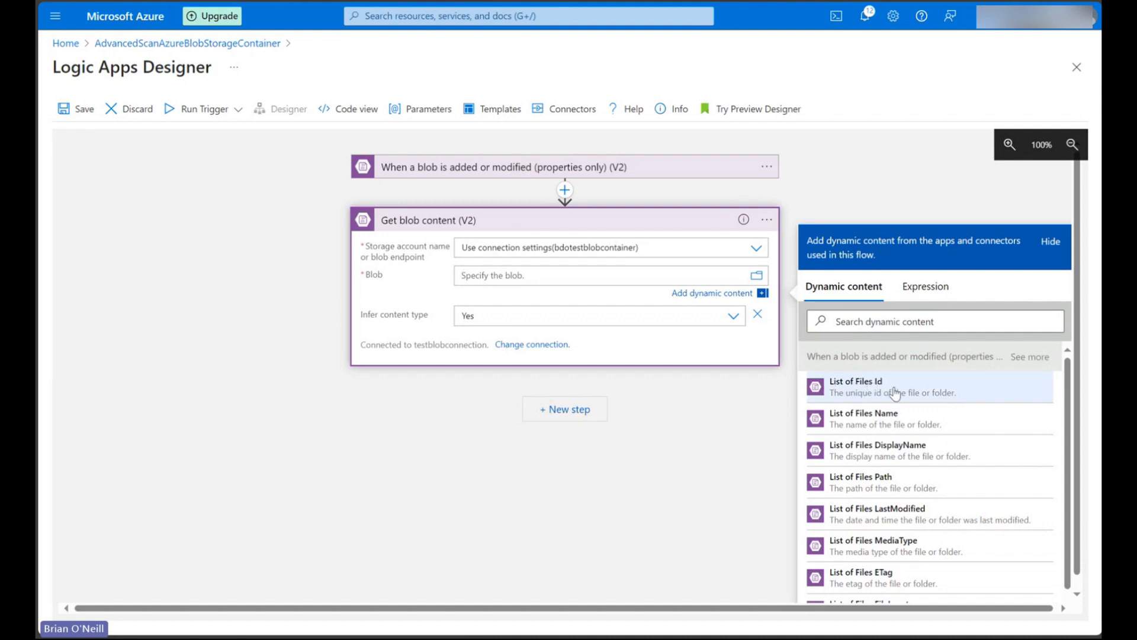
{"action": "left_click", "coordinate": [855, 386]}
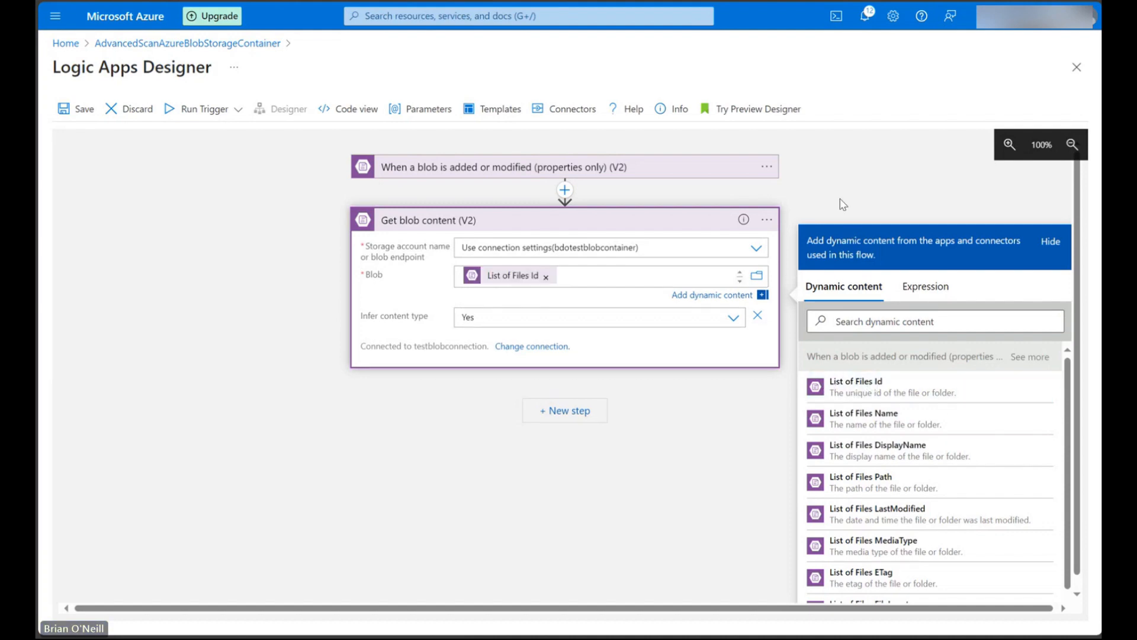
{"action": "left_click", "coordinate": [1050, 242]}
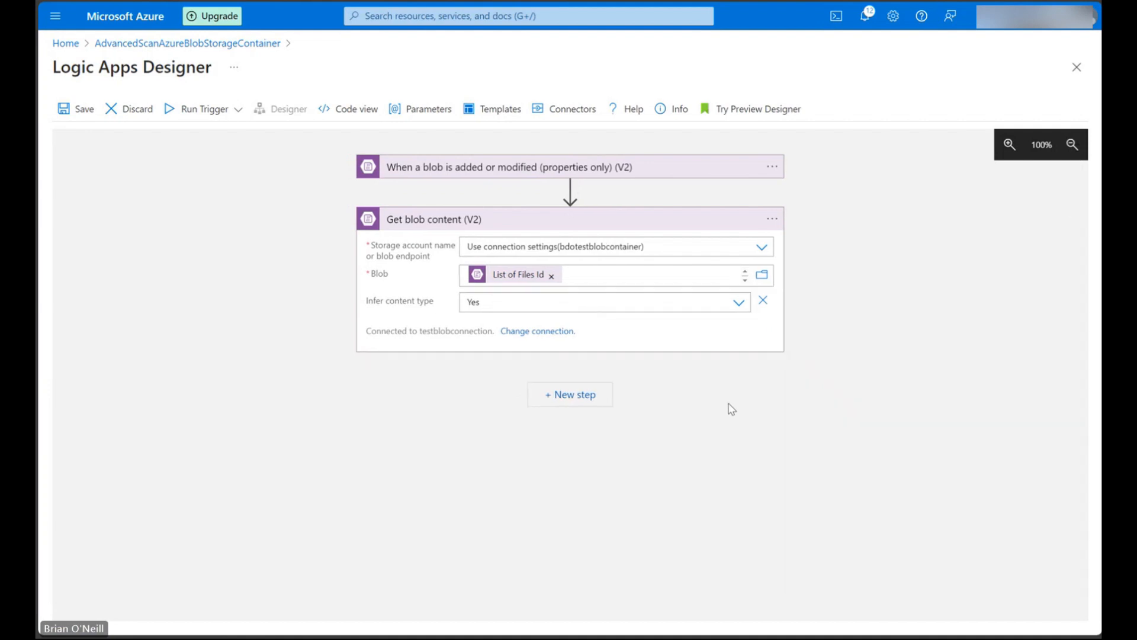
{"action": "mouse_move", "coordinate": [844, 404]}
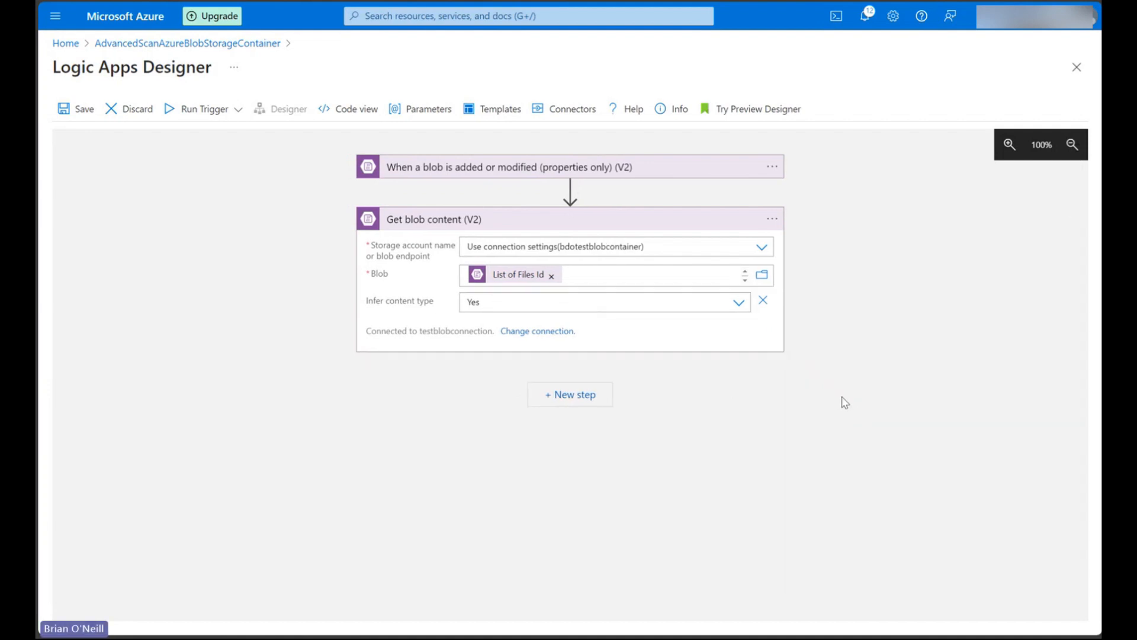
{"action": "mouse_move", "coordinate": [711, 403]}
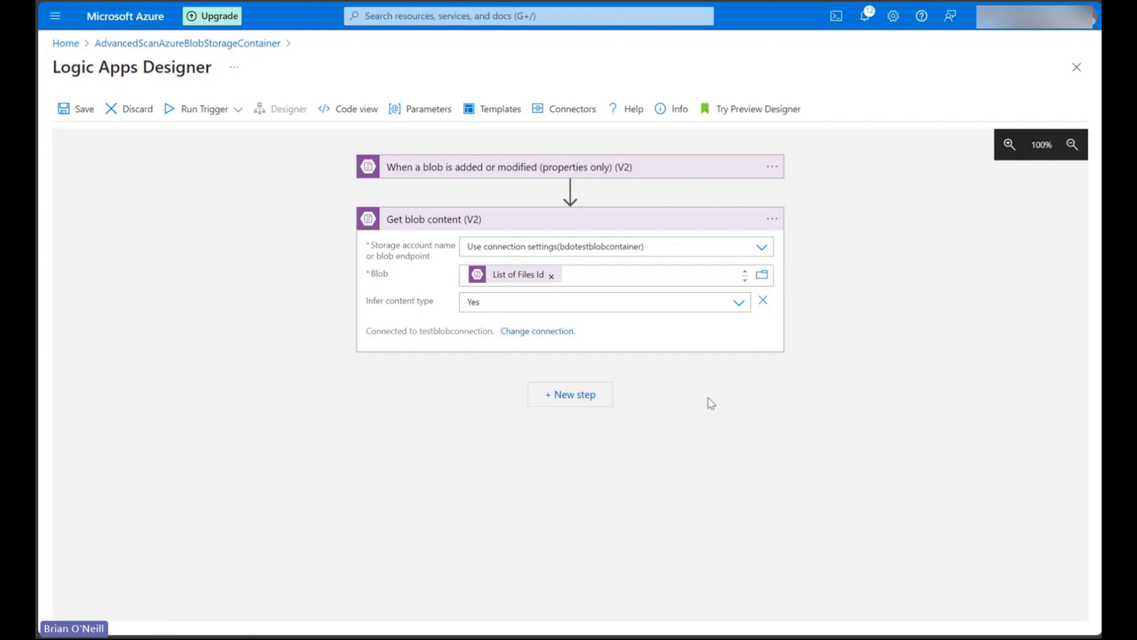
{"action": "mouse_move", "coordinate": [696, 403]}
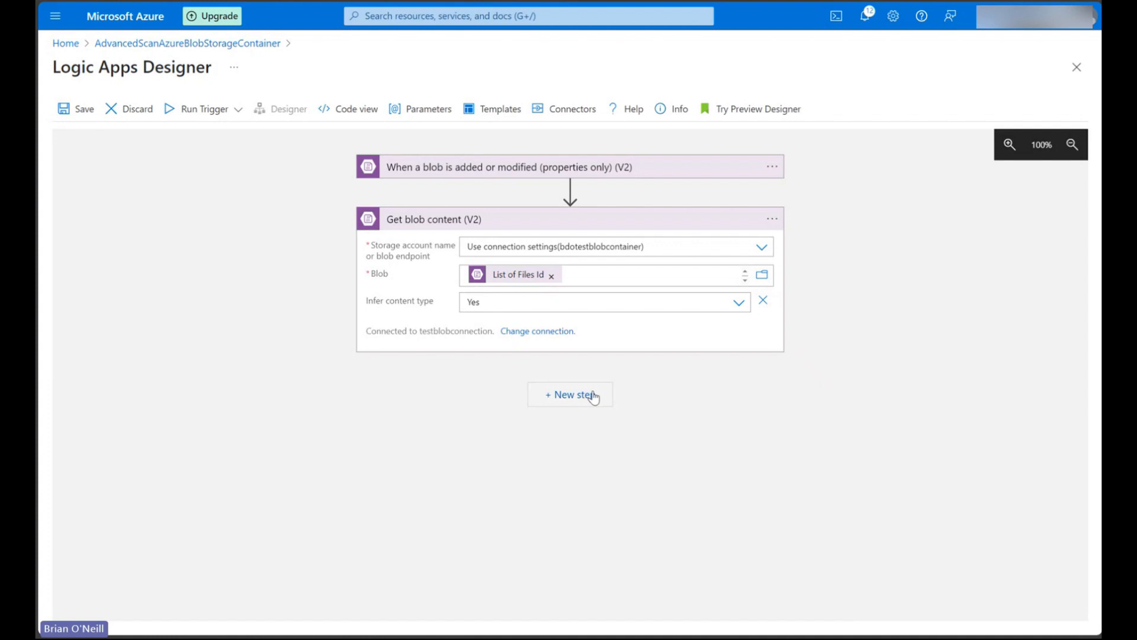
Add an Advanced Scan a file for viruses step from the Custom_Advanced_Virus_Scan connector.
{"action": "left_click", "coordinate": [570, 394]}
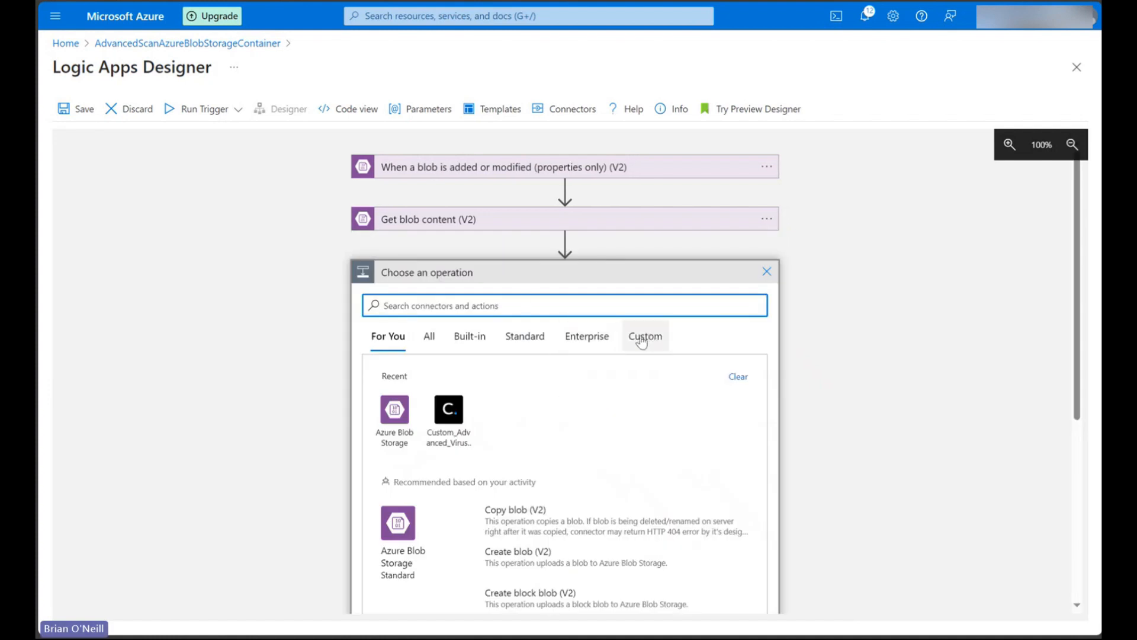
{"action": "left_click", "coordinate": [644, 335]}
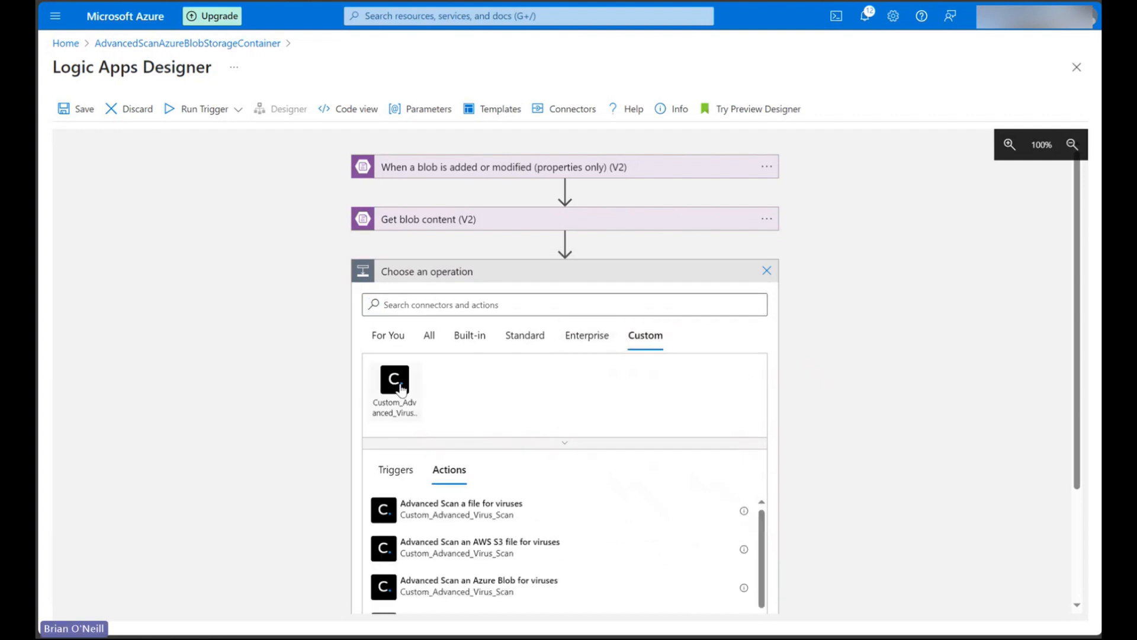
{"action": "left_click", "coordinate": [394, 379]}
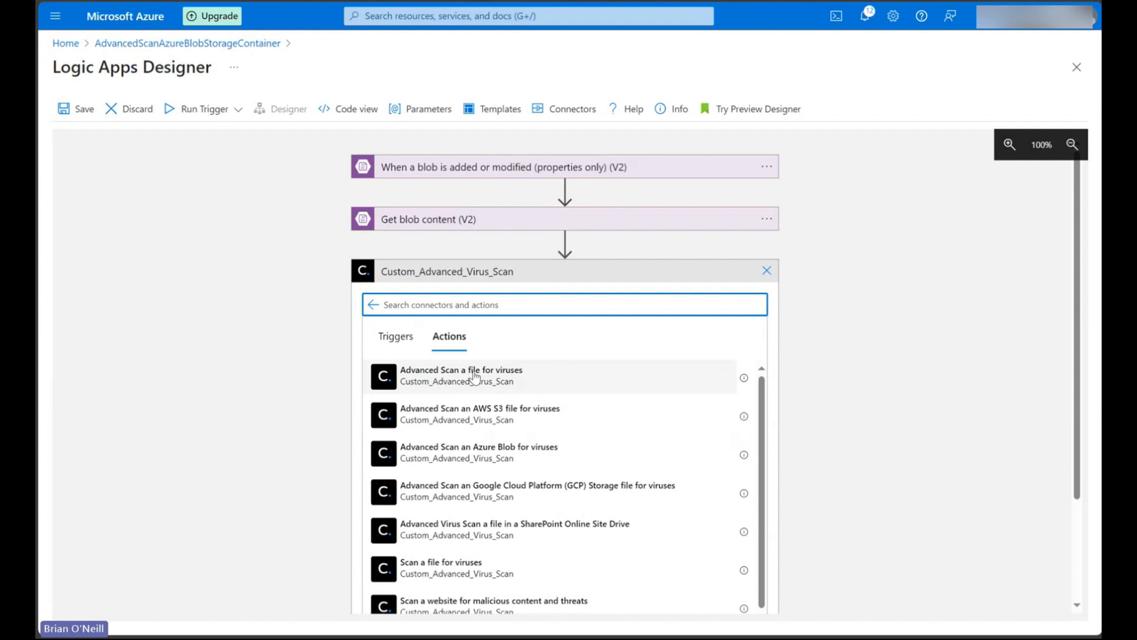
{"action": "mouse_move", "coordinate": [434, 385]}
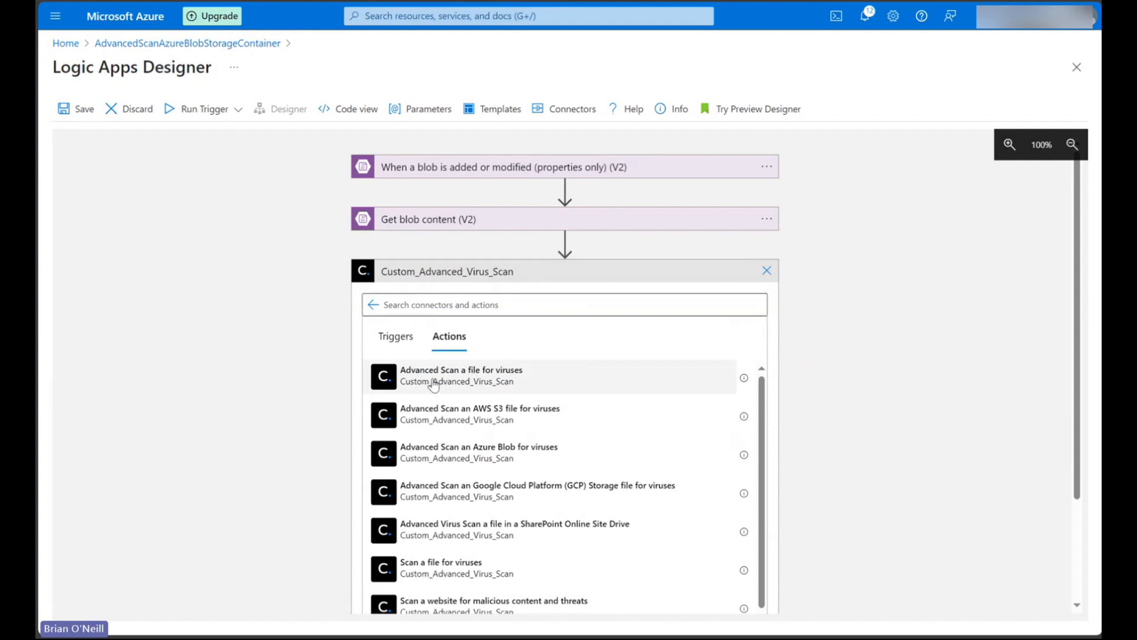
{"action": "left_click", "coordinate": [461, 376]}
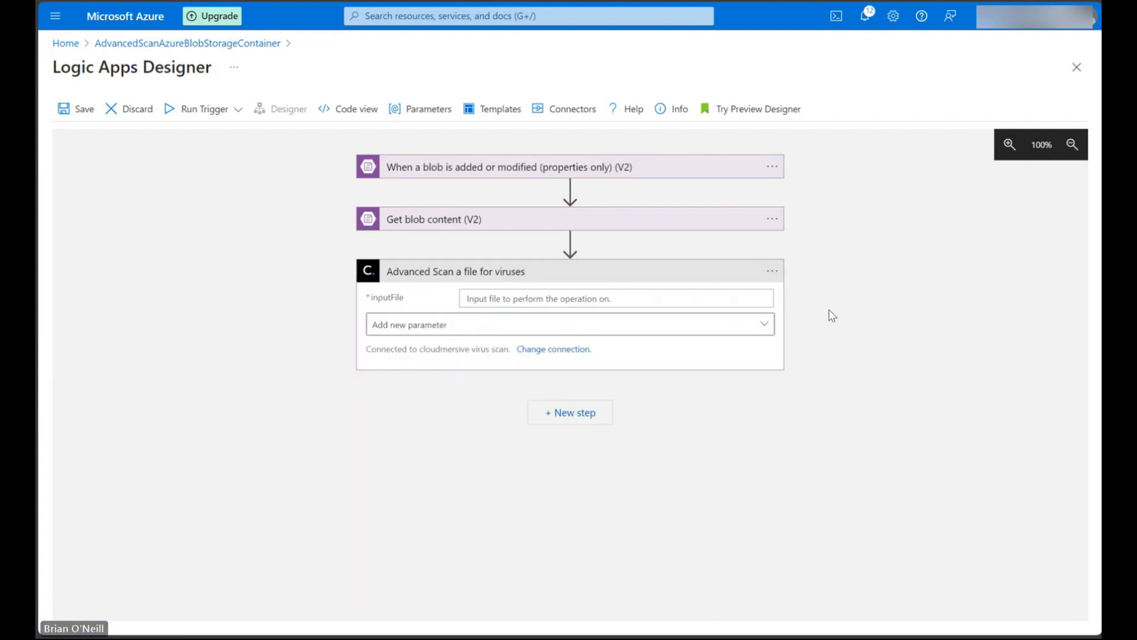
{"action": "mouse_move", "coordinate": [815, 334]}
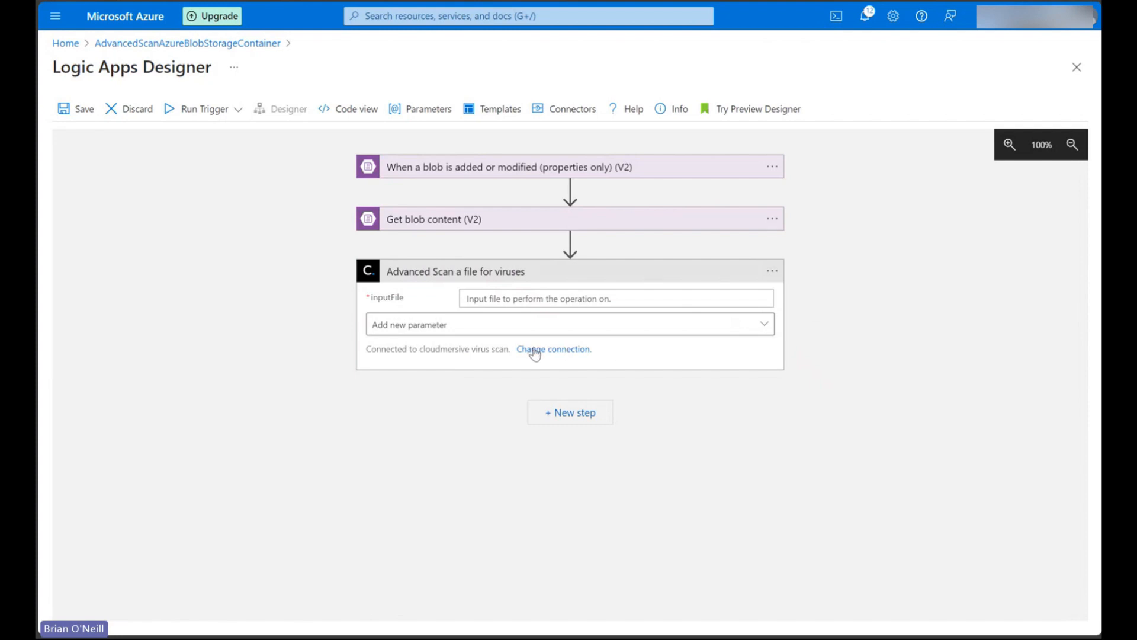
{"action": "left_click", "coordinate": [553, 349]}
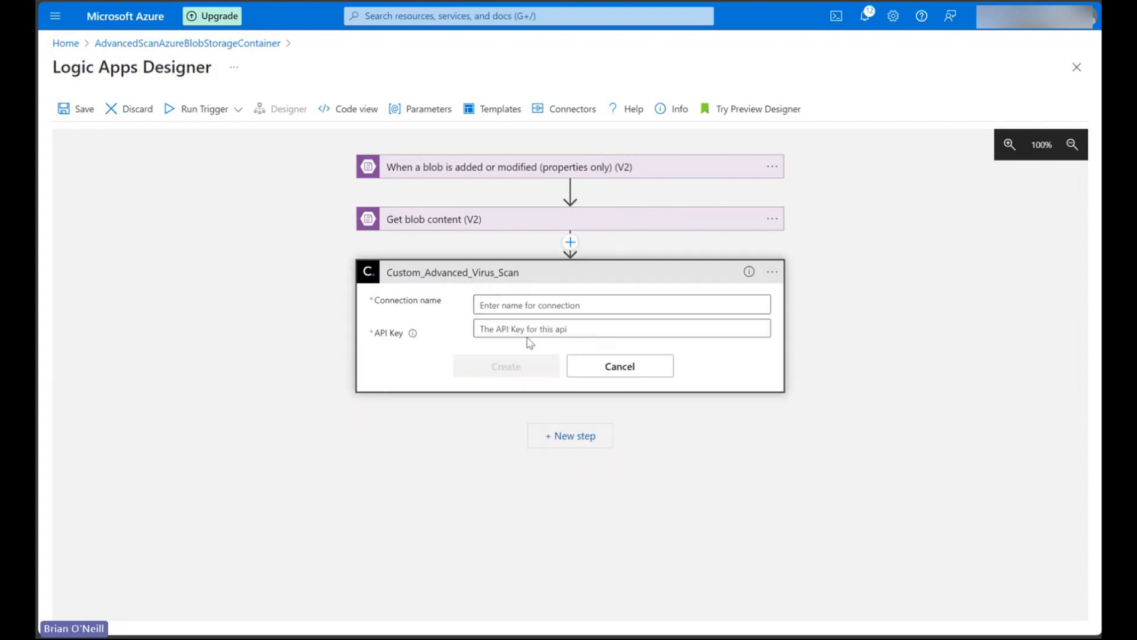
{"action": "left_click", "coordinate": [619, 328]}
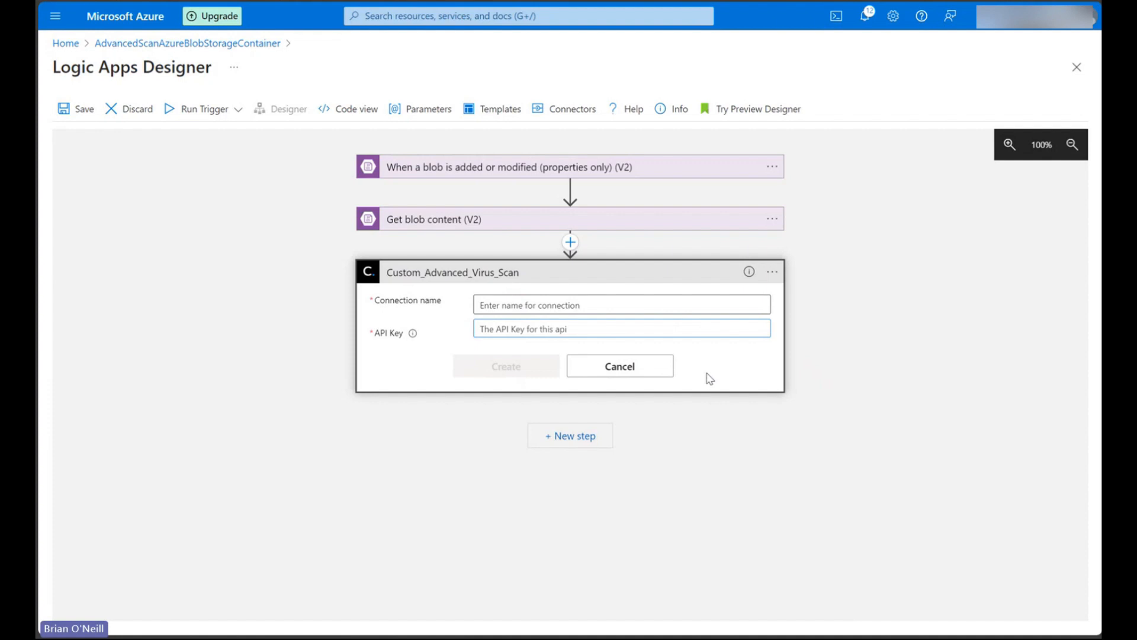
{"action": "left_click", "coordinate": [621, 328]}
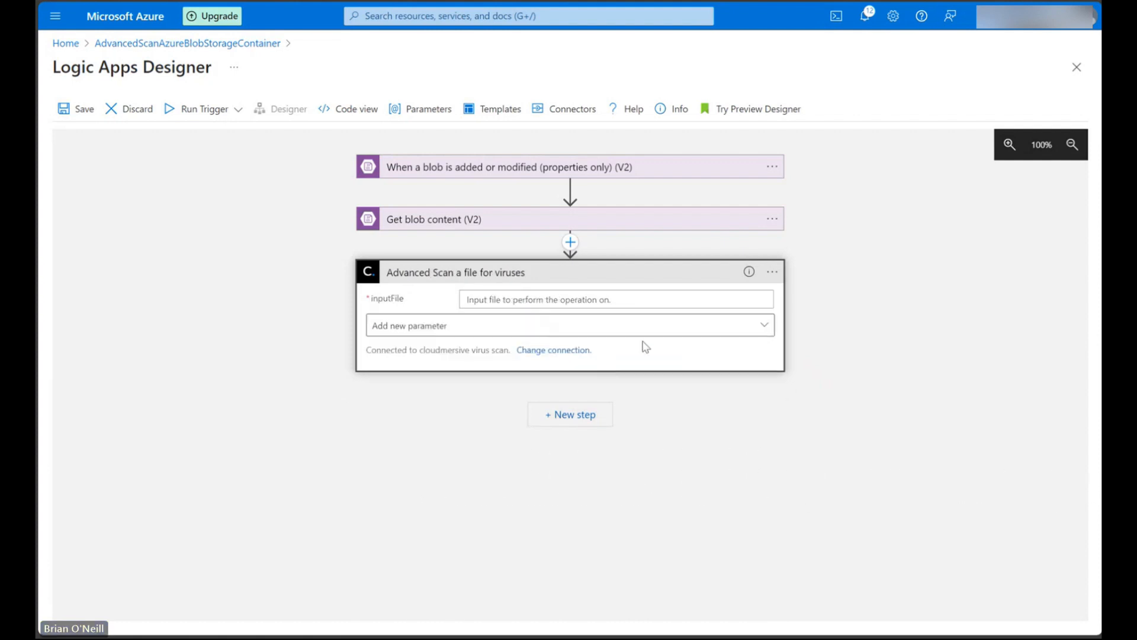
{"action": "mouse_move", "coordinate": [654, 360]}
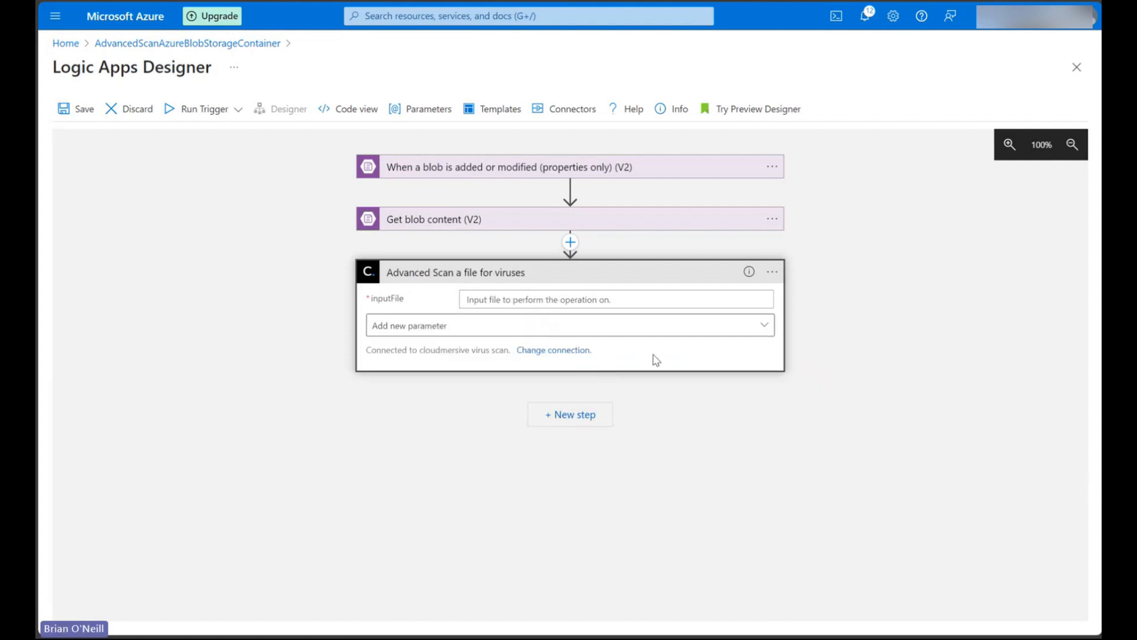
{"action": "left_click", "coordinate": [614, 298]}
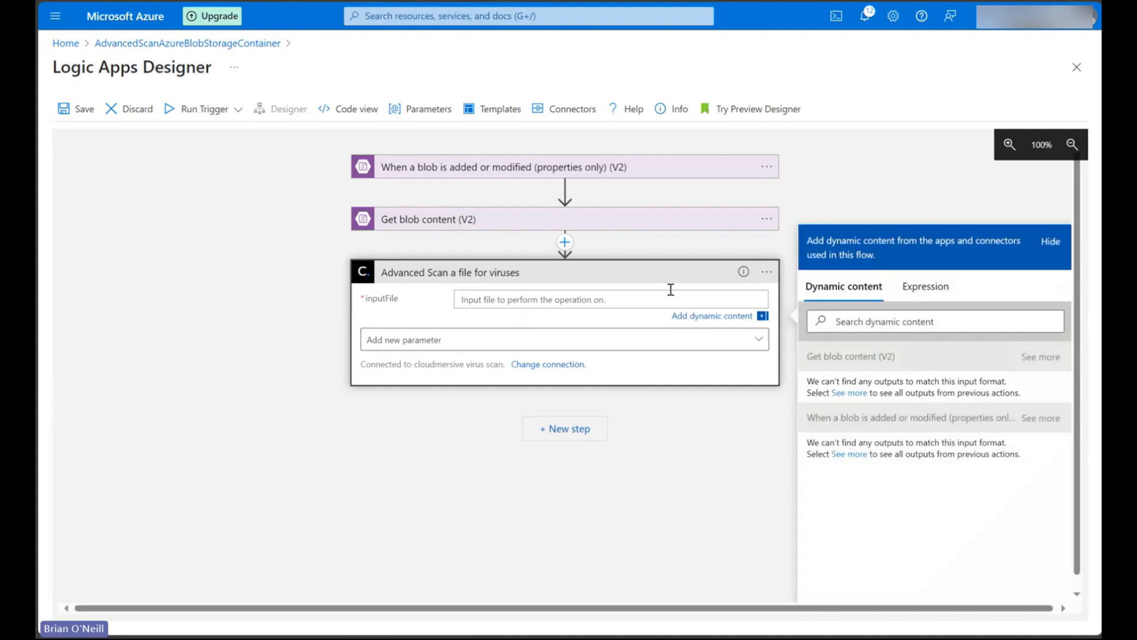
{"action": "left_click", "coordinate": [1040, 356]}
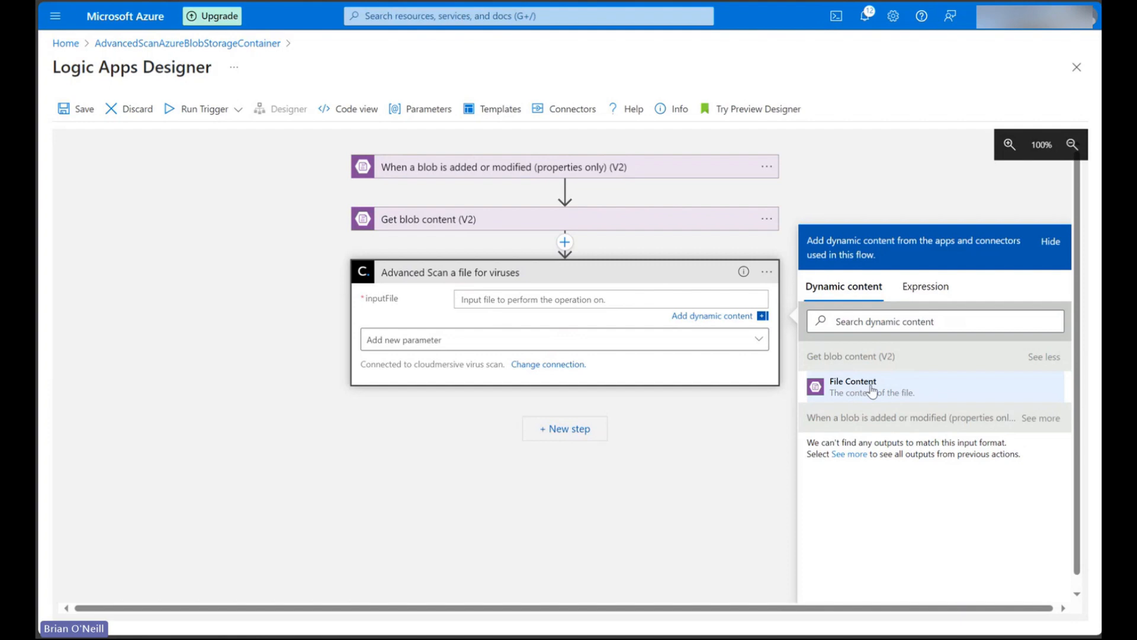
{"action": "left_click", "coordinate": [851, 386]}
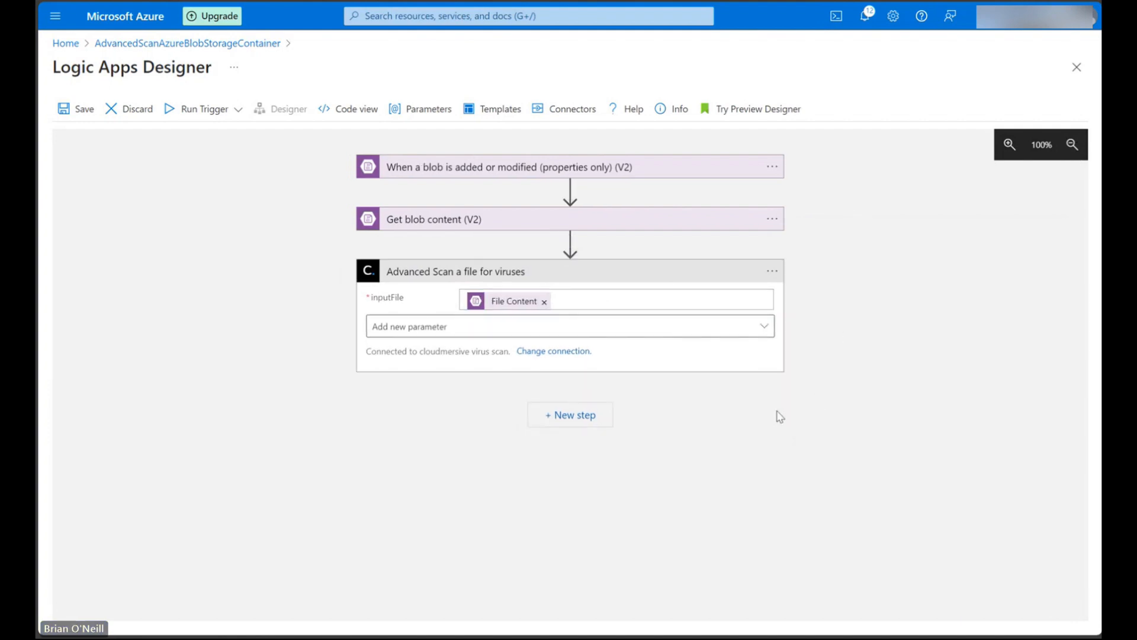
{"action": "mouse_move", "coordinate": [769, 350]}
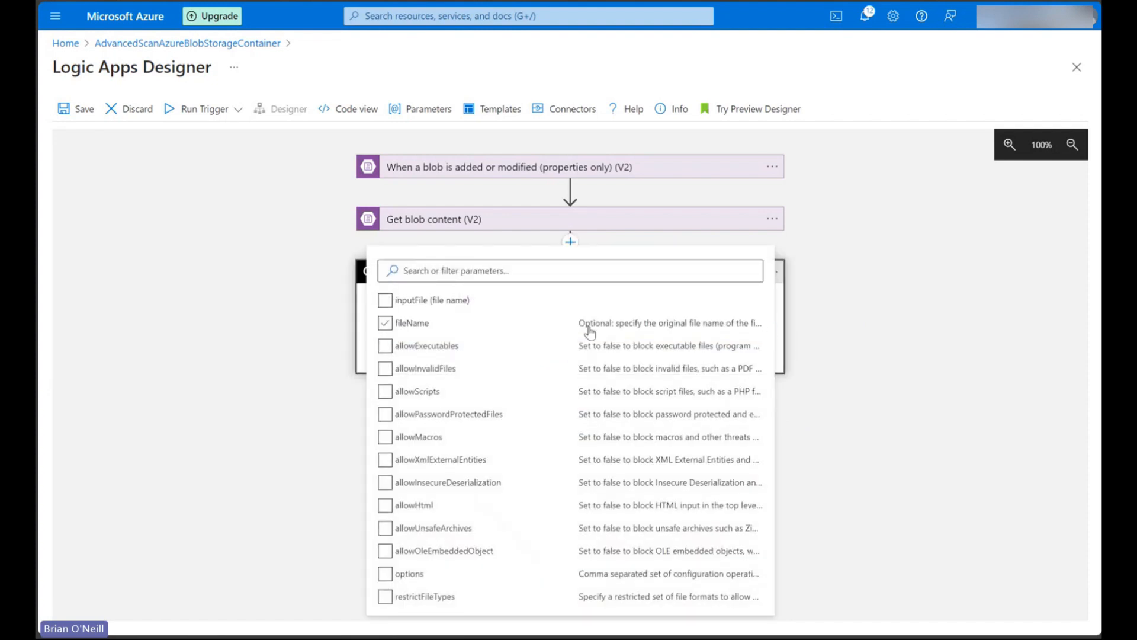
Add fileName, allowExecutables, allowInvalidFiles and allowUnsafeArchives as optional scan parameters.
{"action": "left_click", "coordinate": [385, 551]}
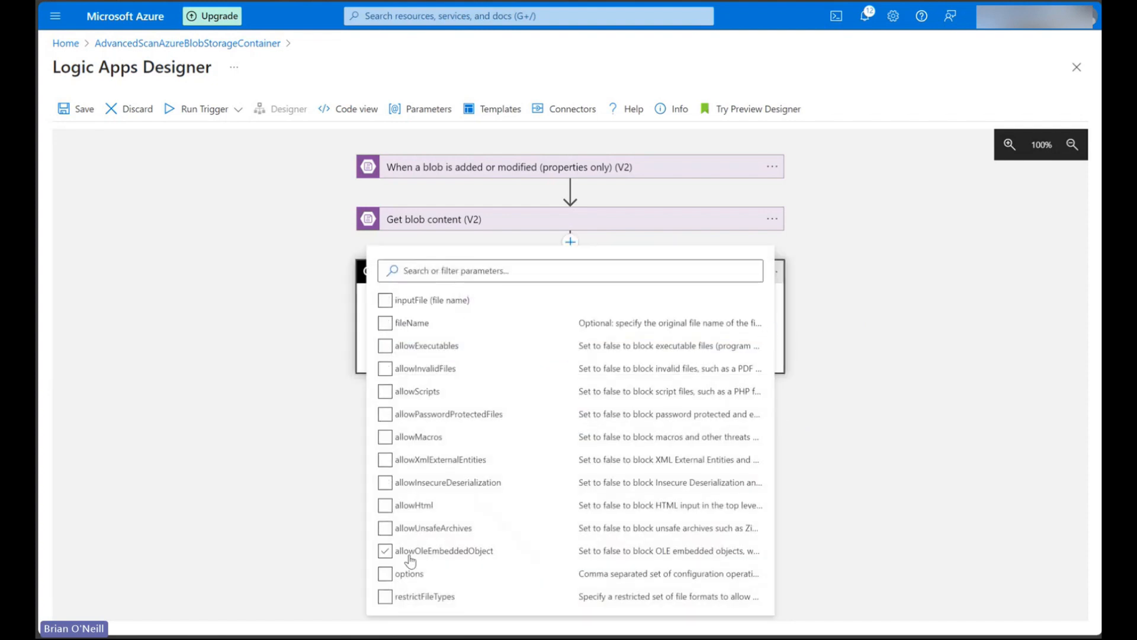
{"action": "left_click", "coordinate": [385, 322]}
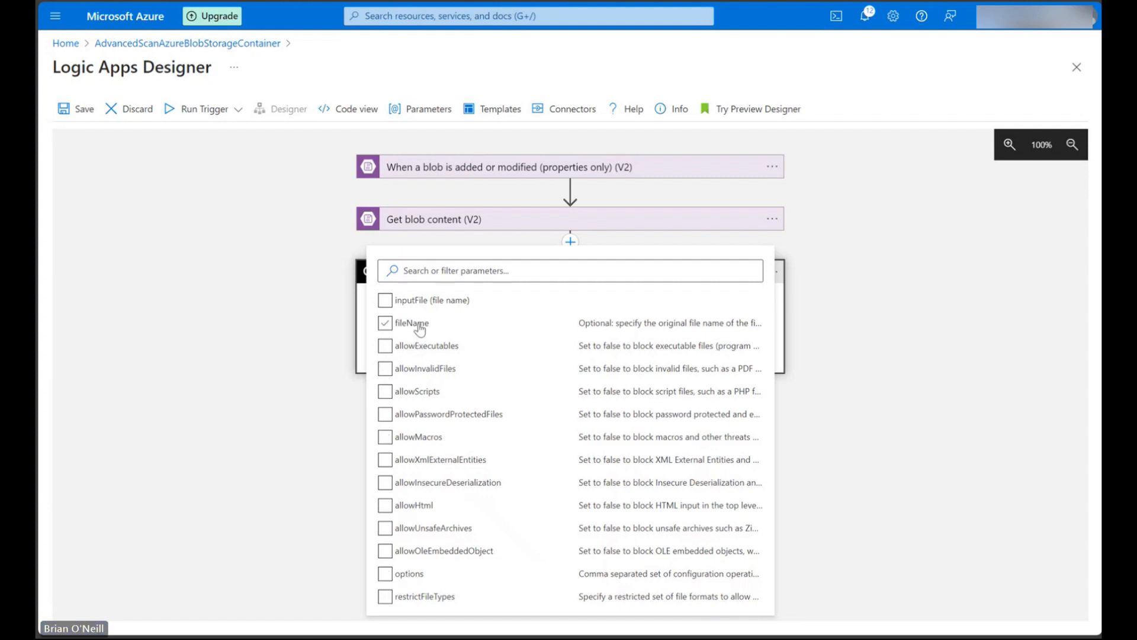
{"action": "left_click", "coordinate": [385, 346]}
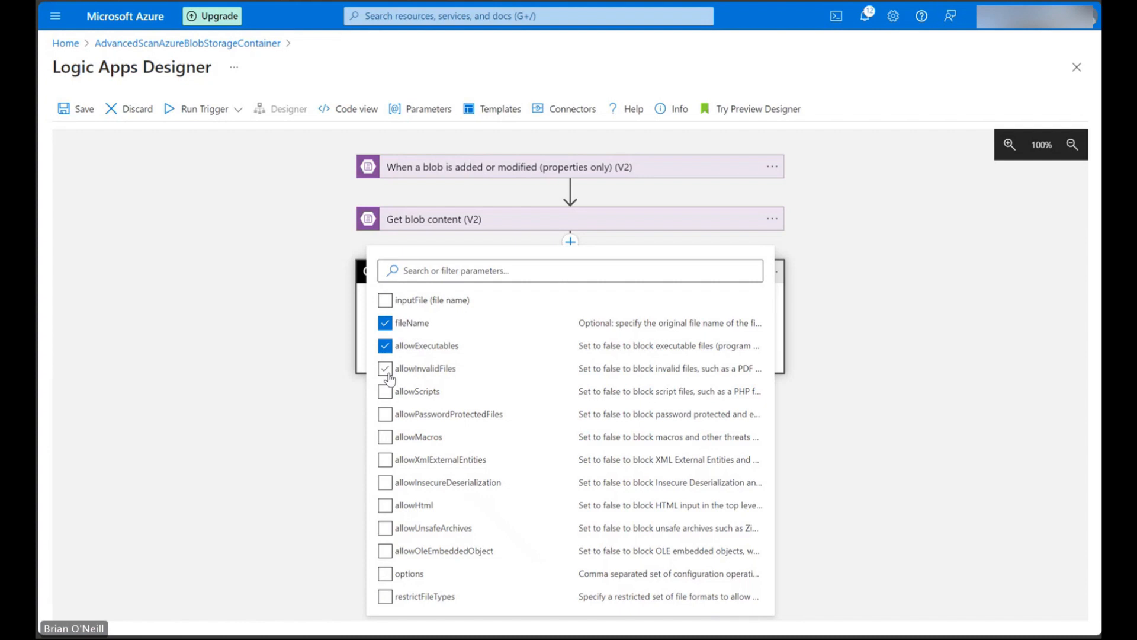
{"action": "left_click", "coordinate": [385, 414]}
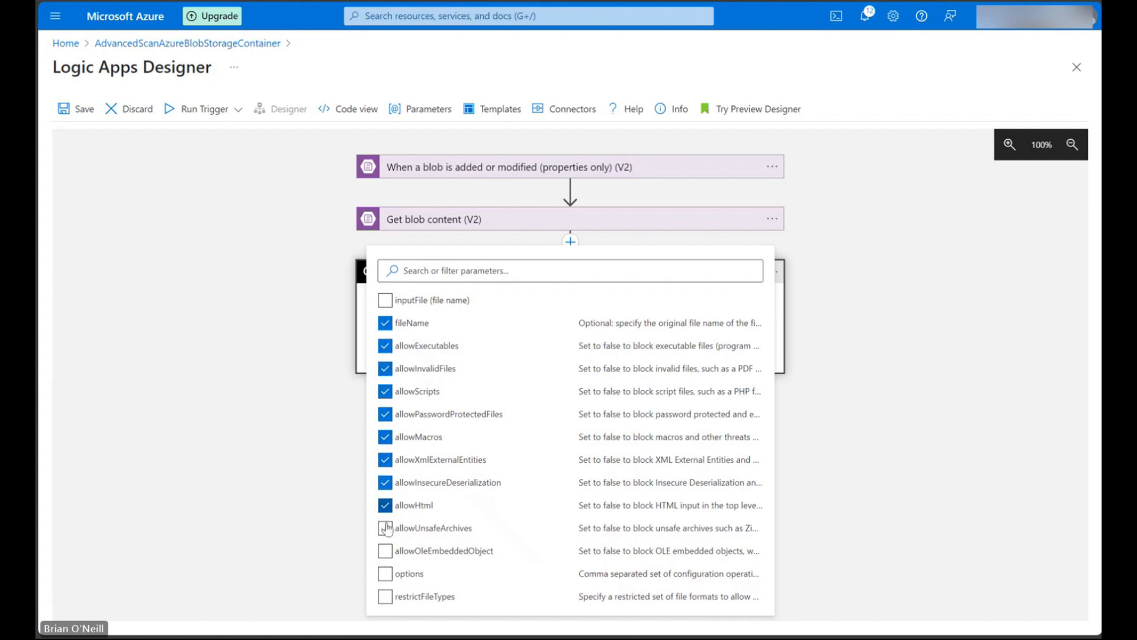
{"action": "left_click", "coordinate": [385, 527]}
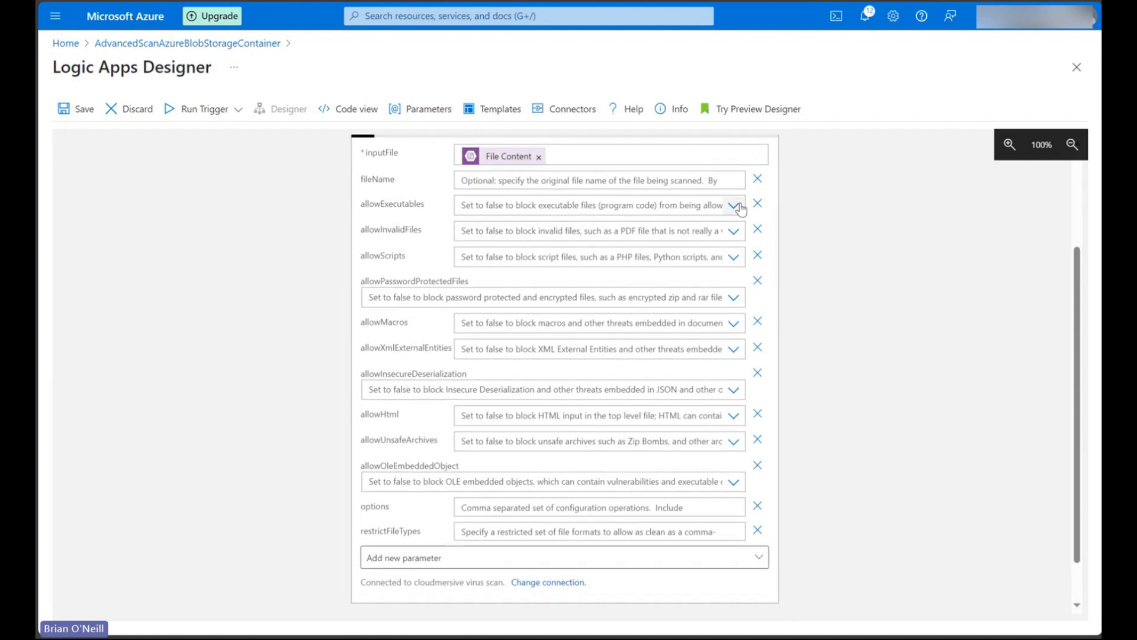
{"action": "left_click", "coordinate": [735, 205]}
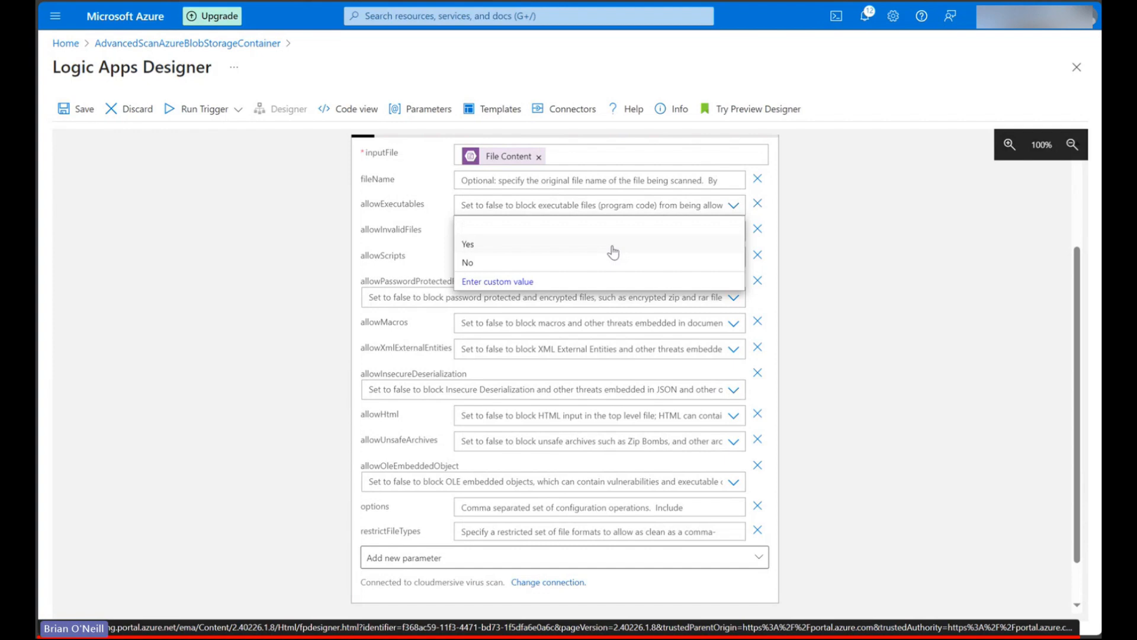
{"action": "mouse_move", "coordinate": [611, 252]}
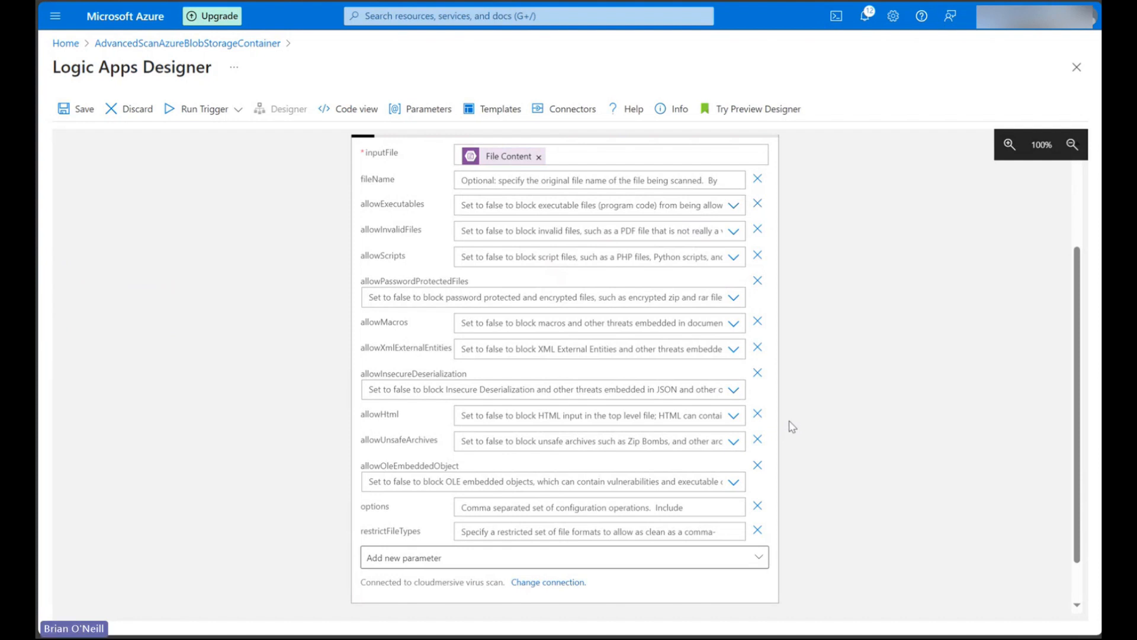
{"action": "mouse_move", "coordinate": [611, 501]}
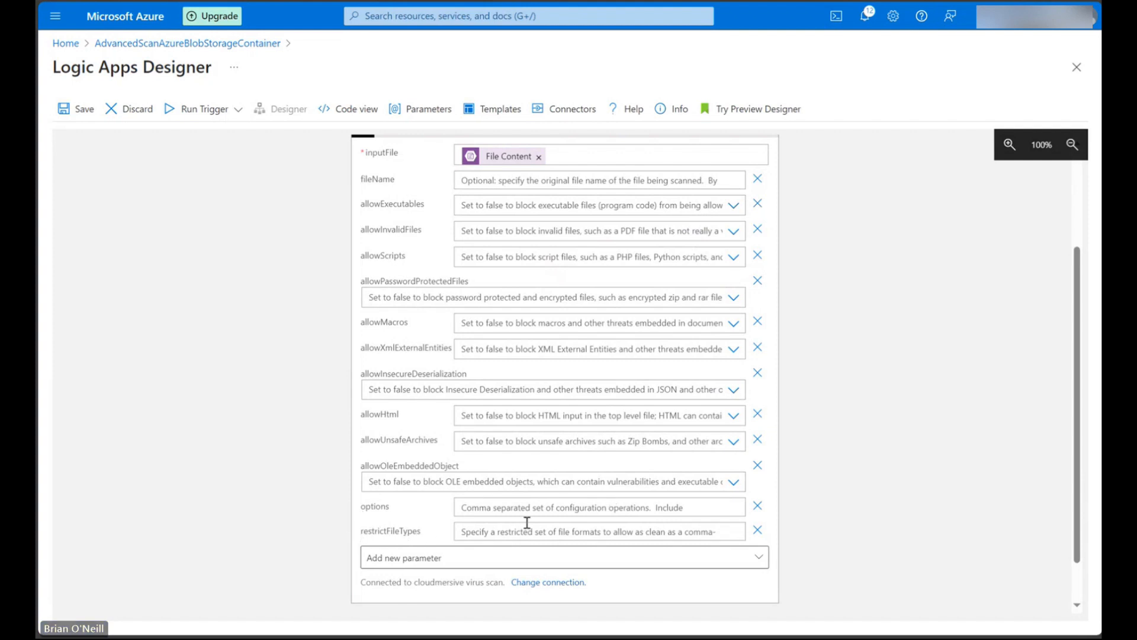
{"action": "mouse_move", "coordinate": [642, 531]}
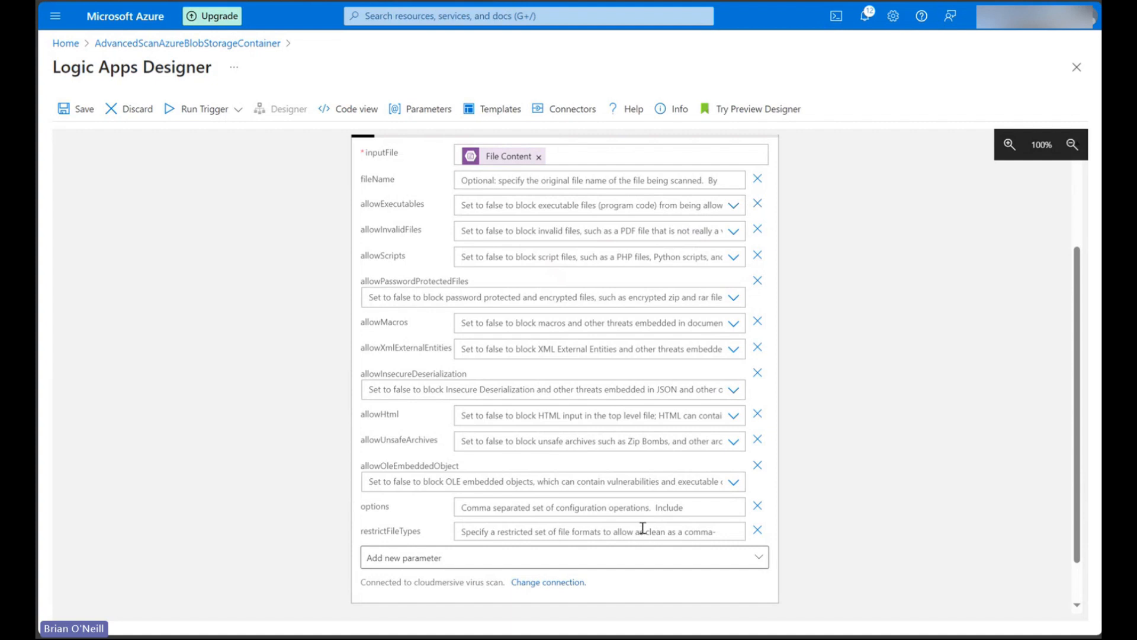
{"action": "mouse_move", "coordinate": [638, 506]}
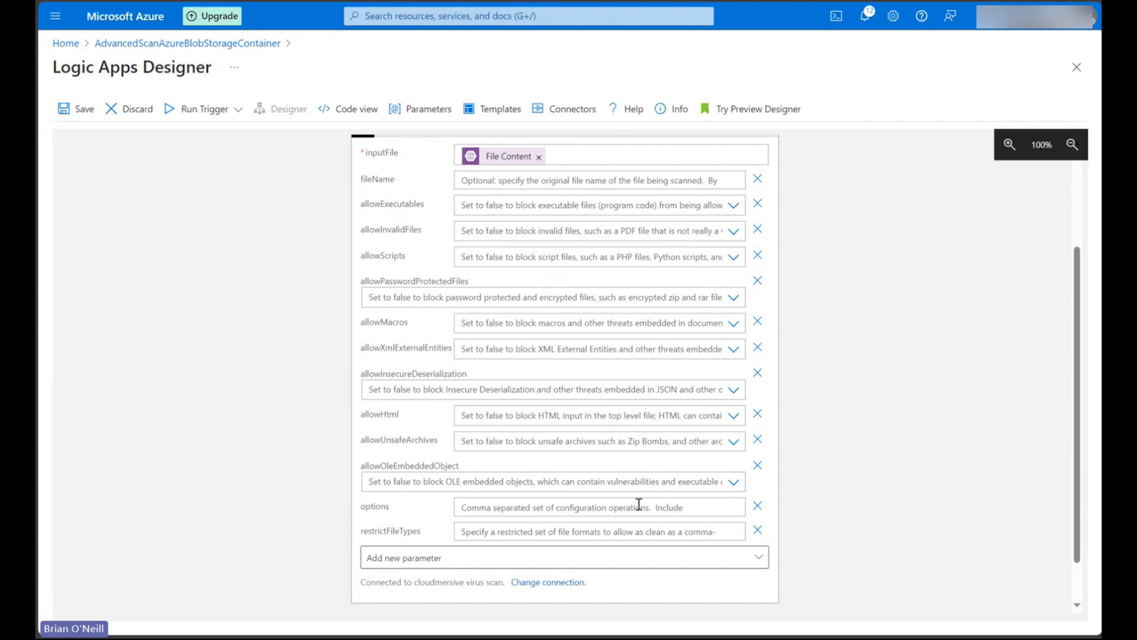
{"action": "mouse_move", "coordinate": [837, 457]}
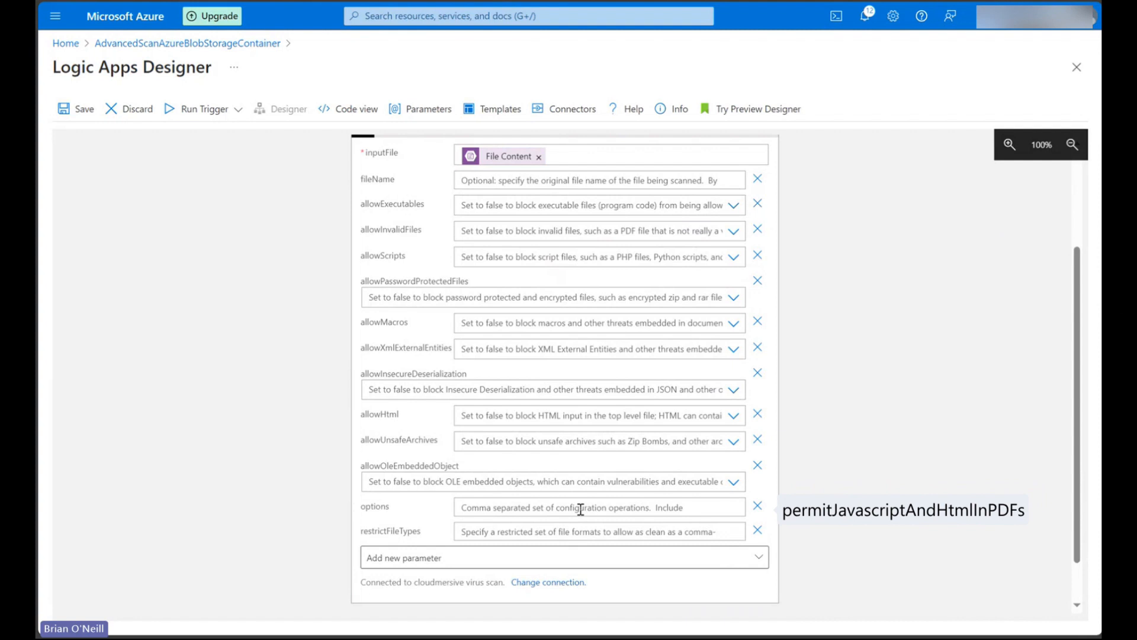
{"action": "mouse_move", "coordinate": [830, 515]}
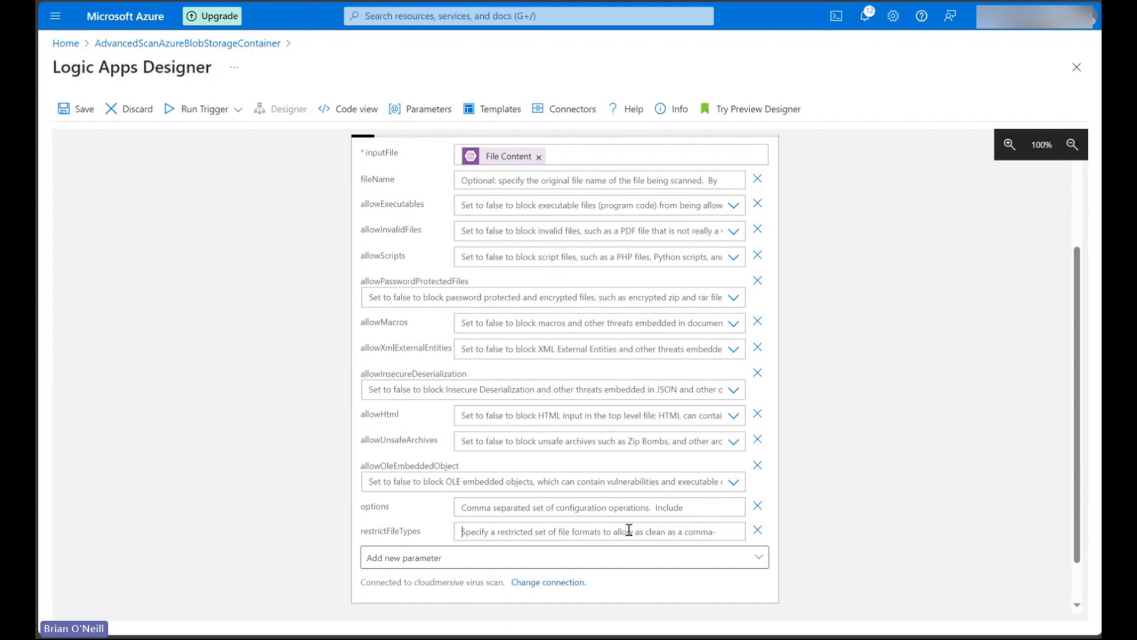
{"action": "left_click", "coordinate": [595, 531]}
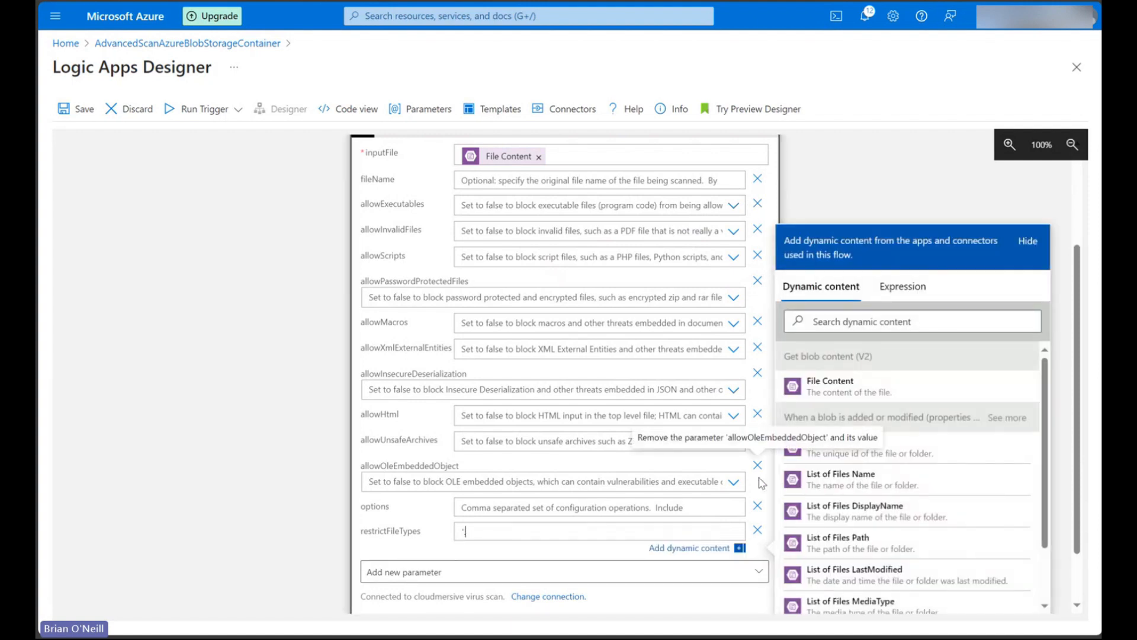
{"action": "type", "text": ".docx,.pd"}
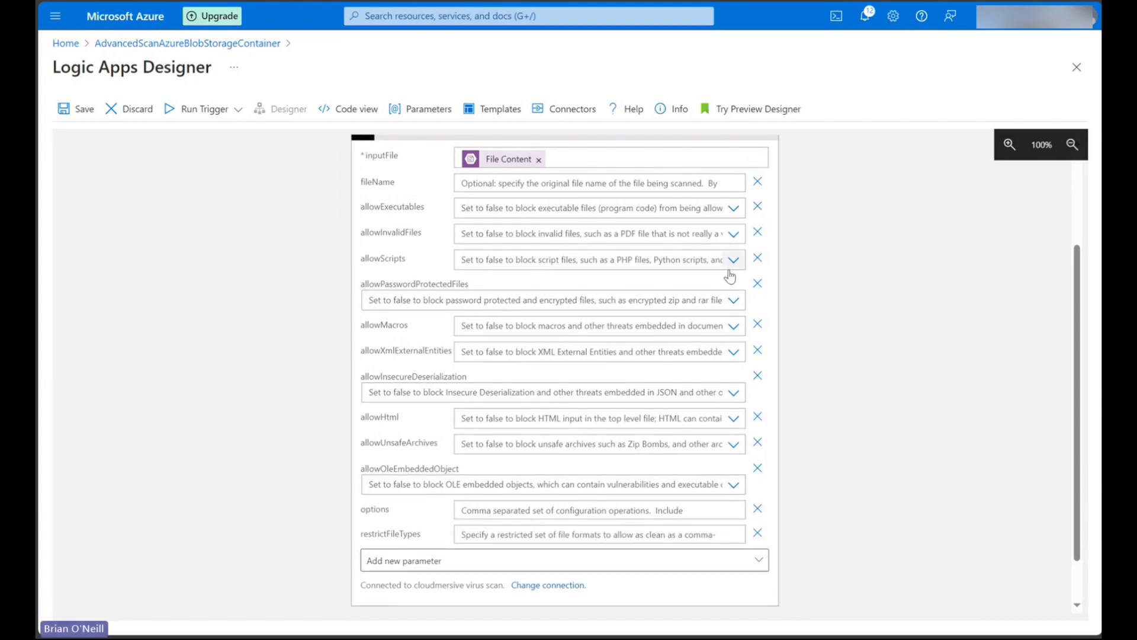
Save the flow, dismiss the confirmation and run the trigger.
{"action": "left_click", "coordinate": [75, 109]}
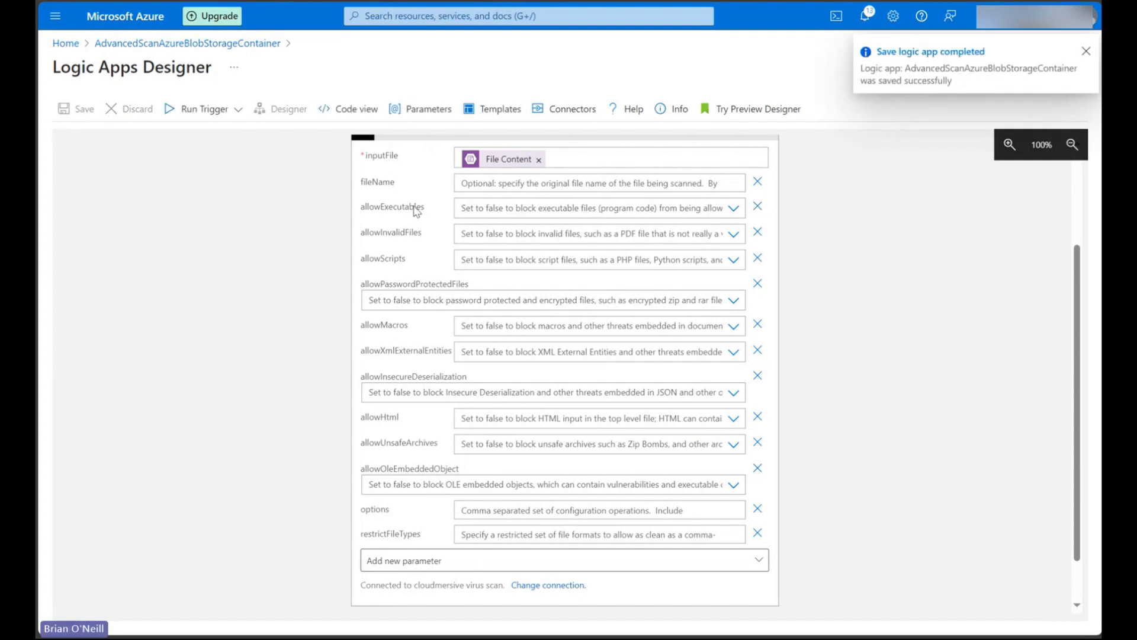
{"action": "left_click", "coordinate": [1086, 51]}
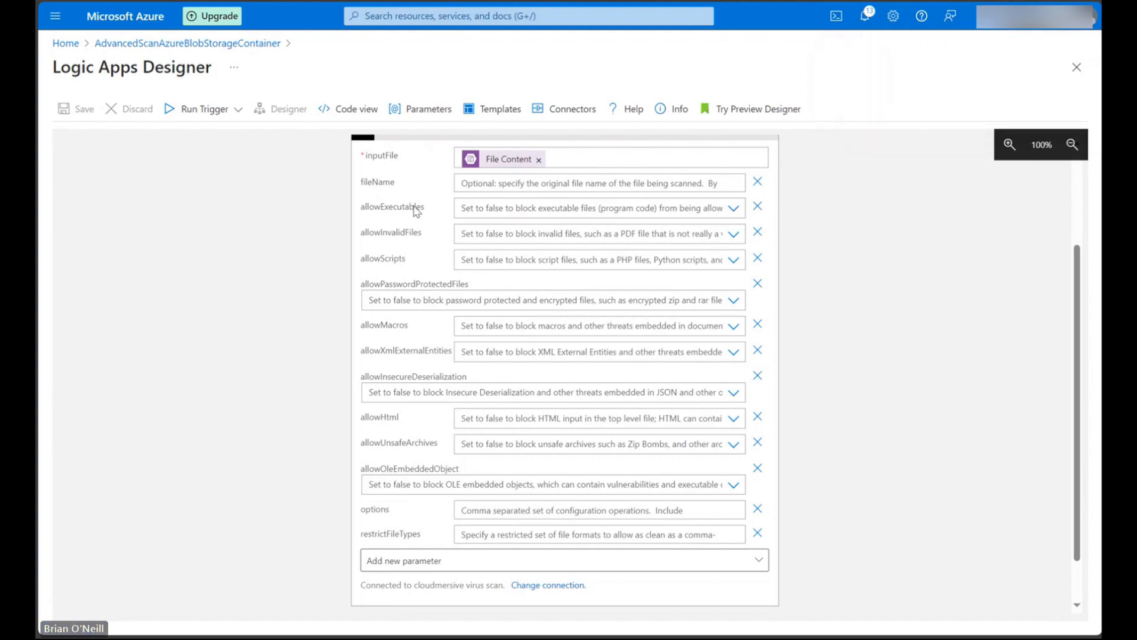
{"action": "left_click", "coordinate": [204, 109]}
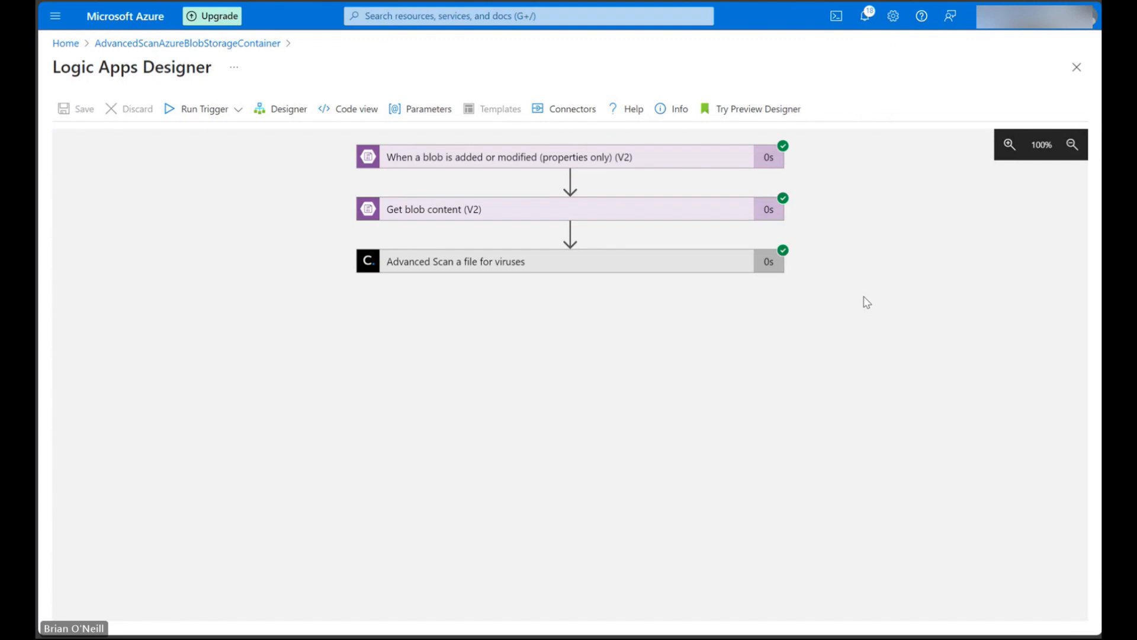
{"action": "mouse_move", "coordinate": [755, 181]}
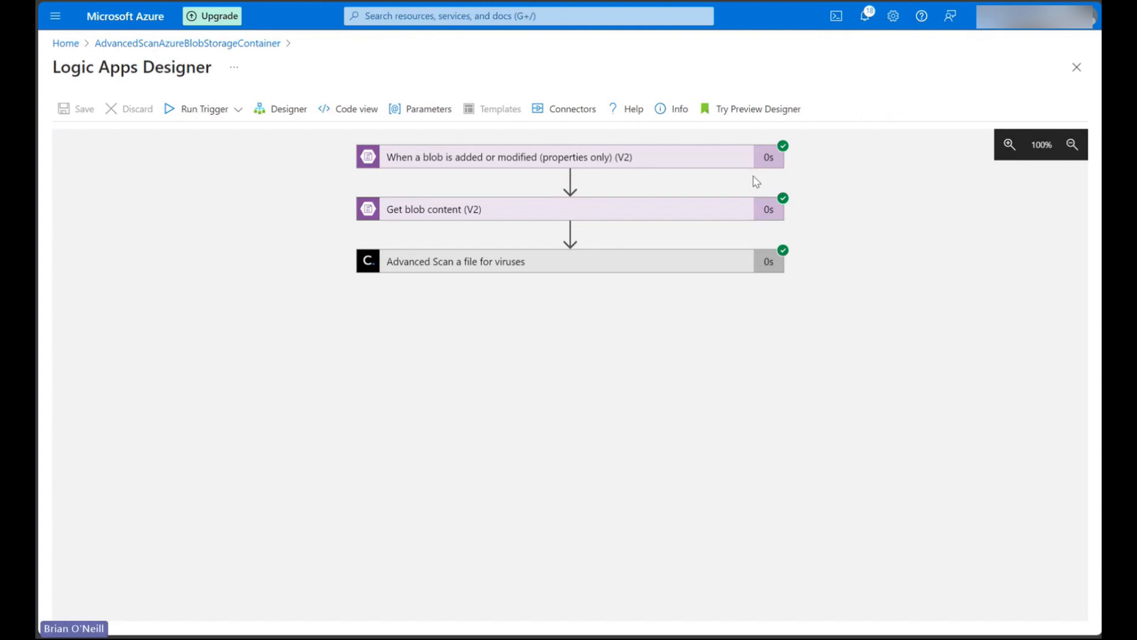
View the Advanced Scan step's outputs showing CleanResult true and VerifiedFileFormat .html.
{"action": "left_click", "coordinate": [455, 261]}
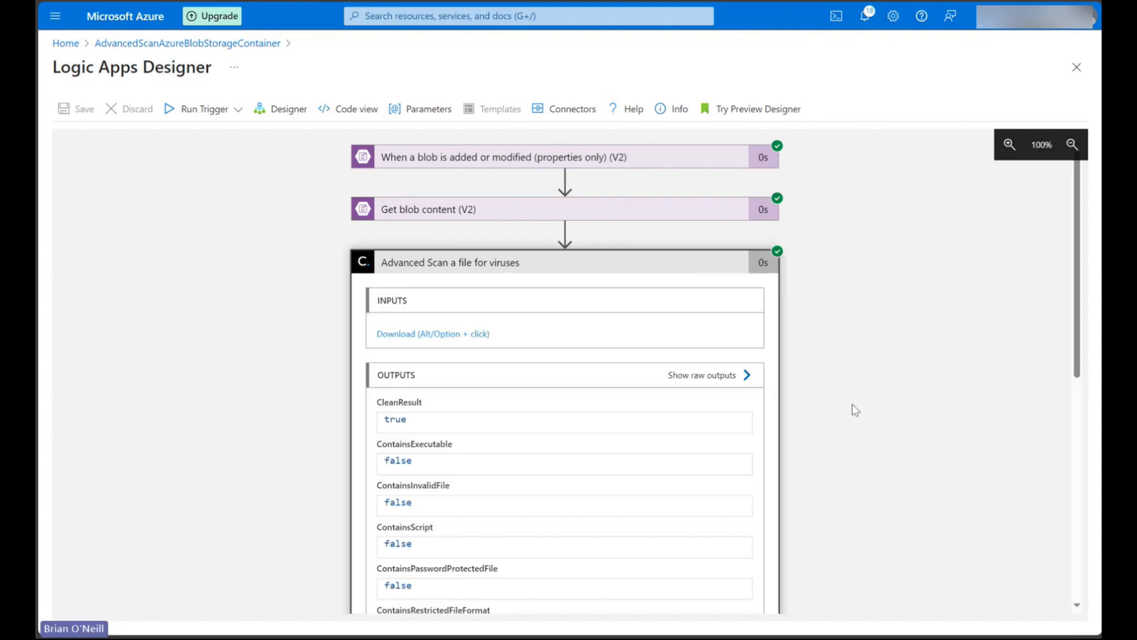
{"action": "scroll", "scroll_direction": "down", "scroll_amount": 3}
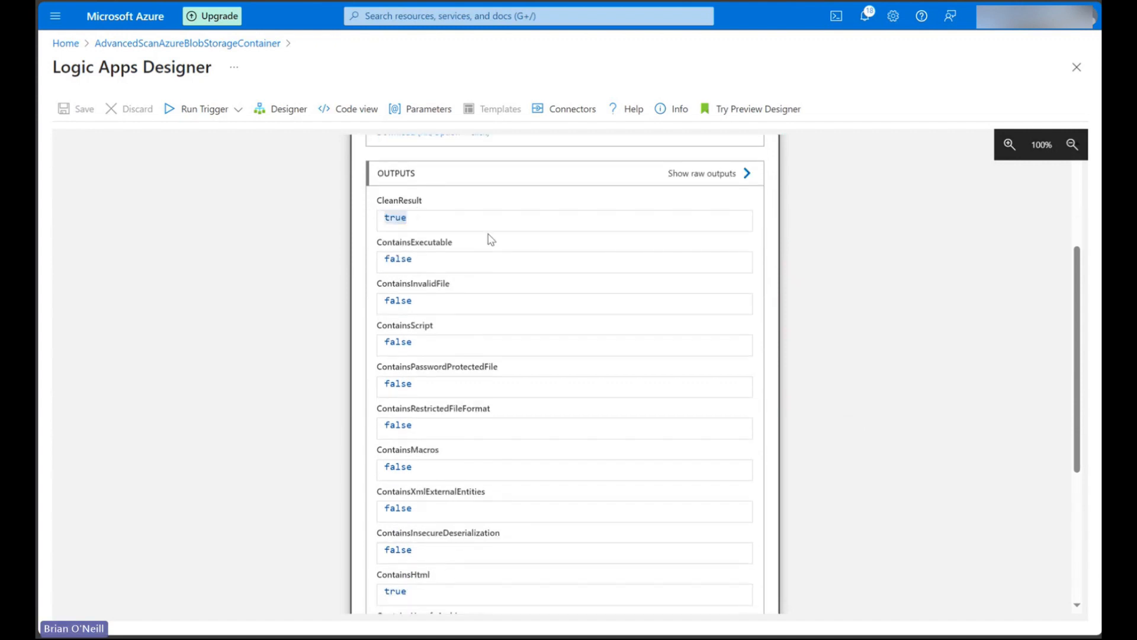
{"action": "scroll", "scroll_direction": "down", "scroll_amount": 3}
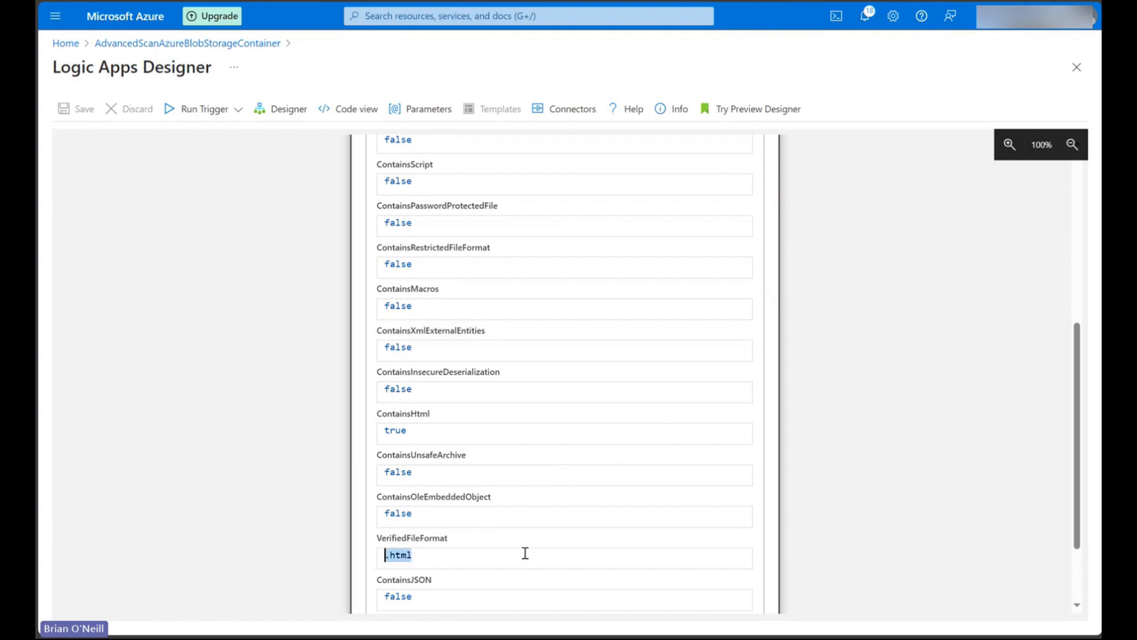
{"action": "scroll", "scroll_direction": "down", "scroll_amount": 3}
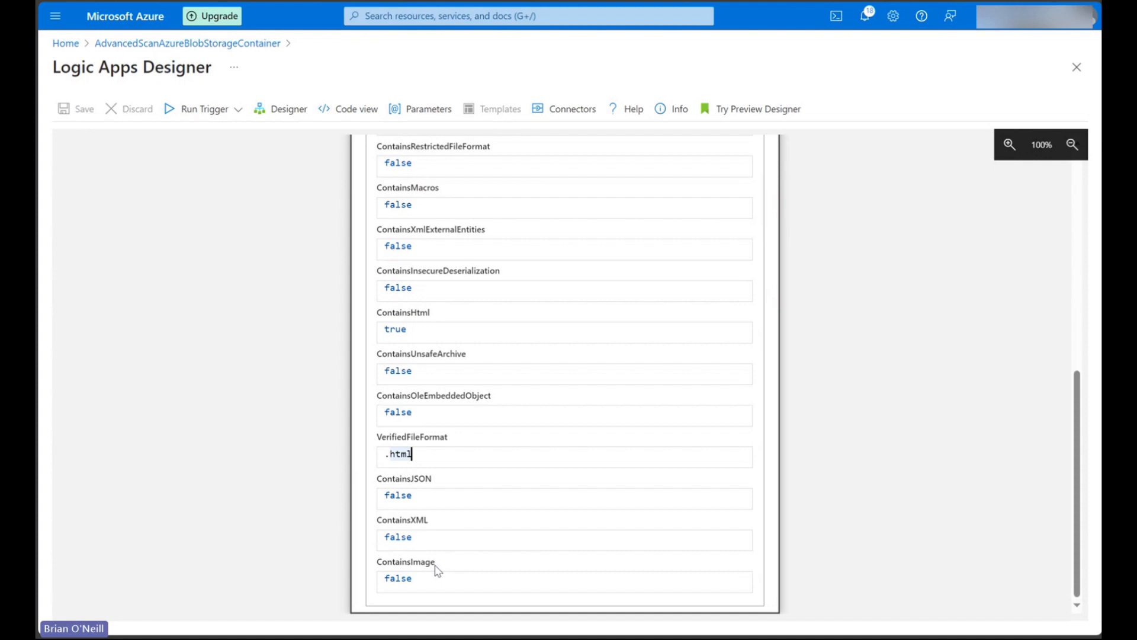
{"action": "mouse_move", "coordinate": [816, 367]}
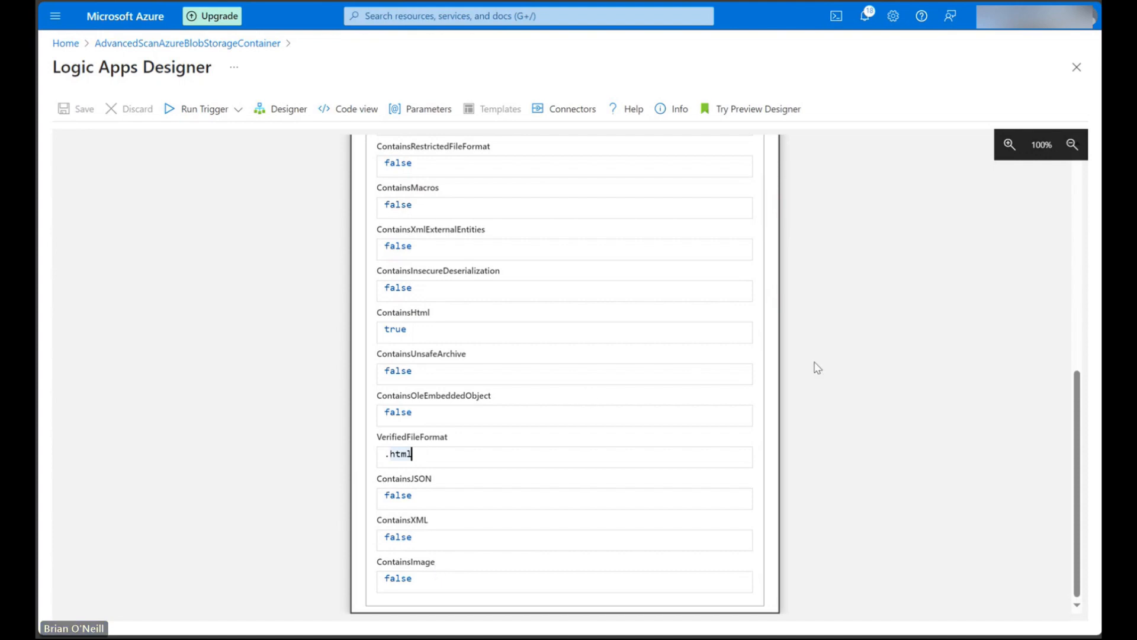